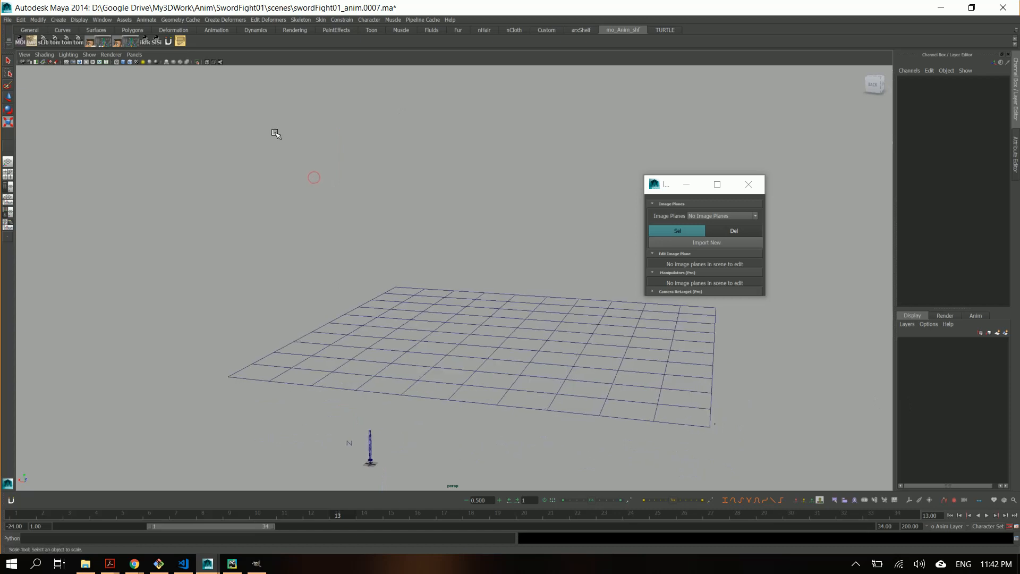
# Import forrest.jpg as a new image plane attached to shotCamShape
pyautogui.click(184, 45)
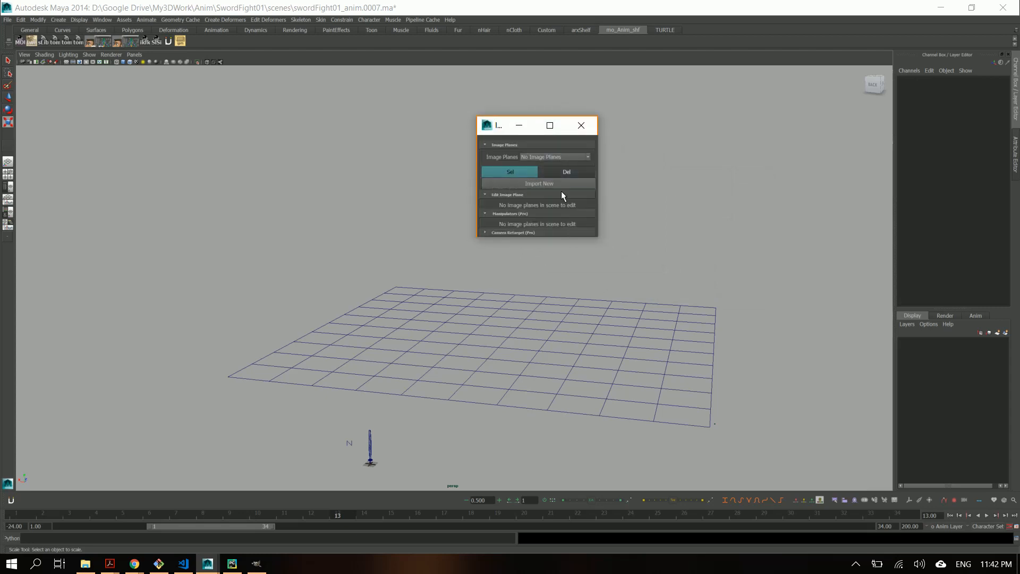
pyautogui.click(539, 183)
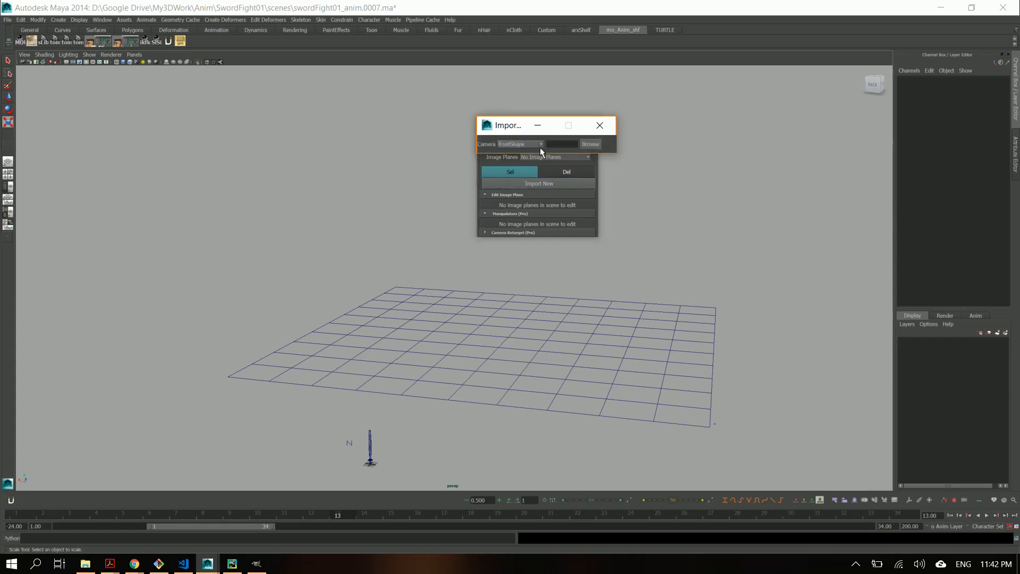
pyautogui.click(518, 144)
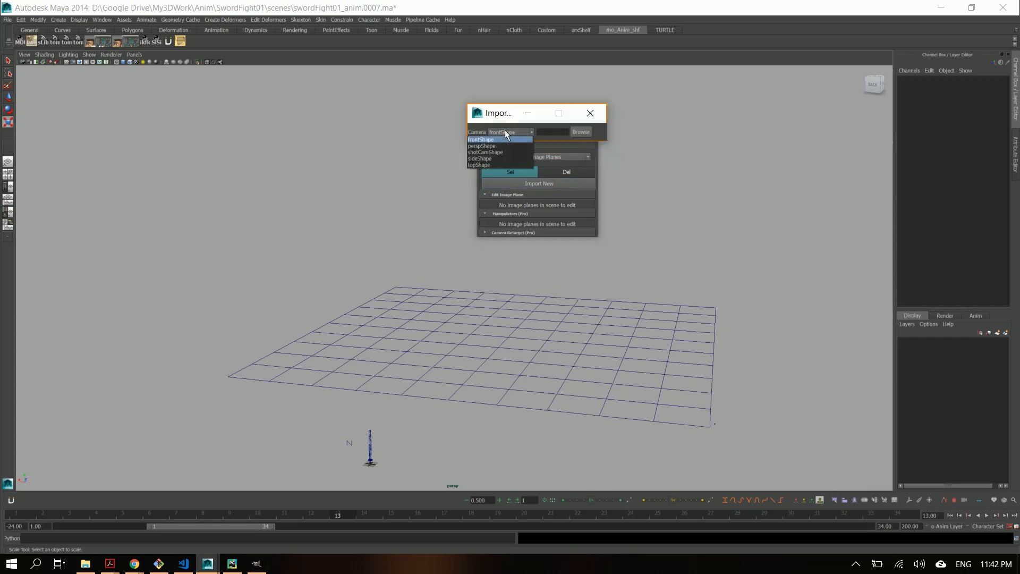
pyautogui.moveTo(506, 152)
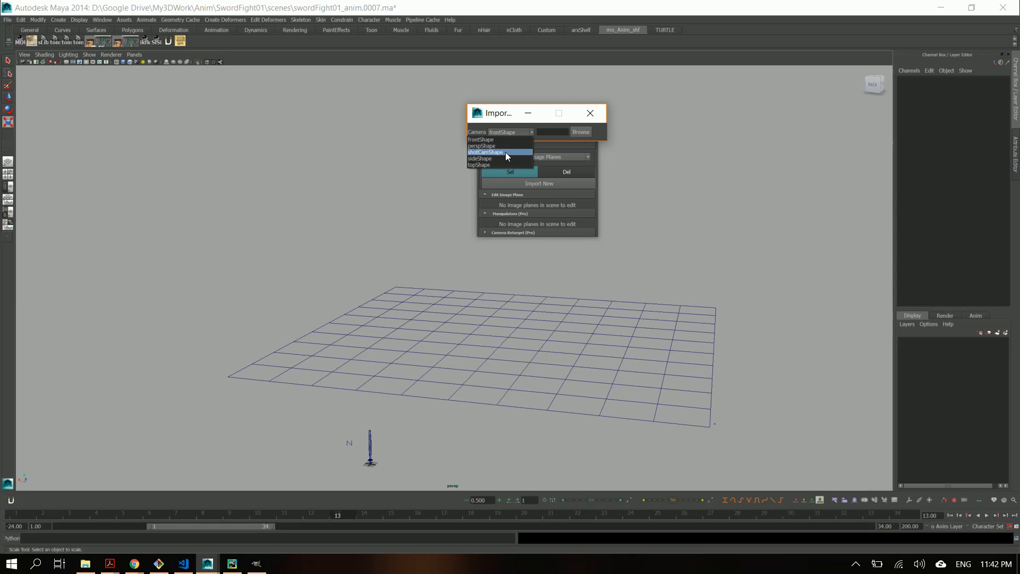
pyautogui.moveTo(499, 153)
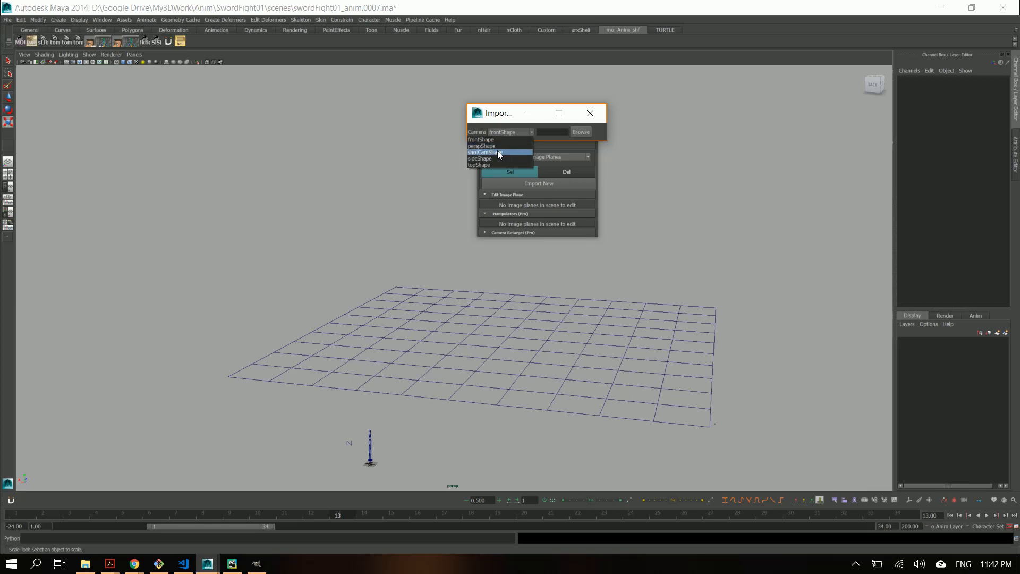
pyautogui.click(495, 152)
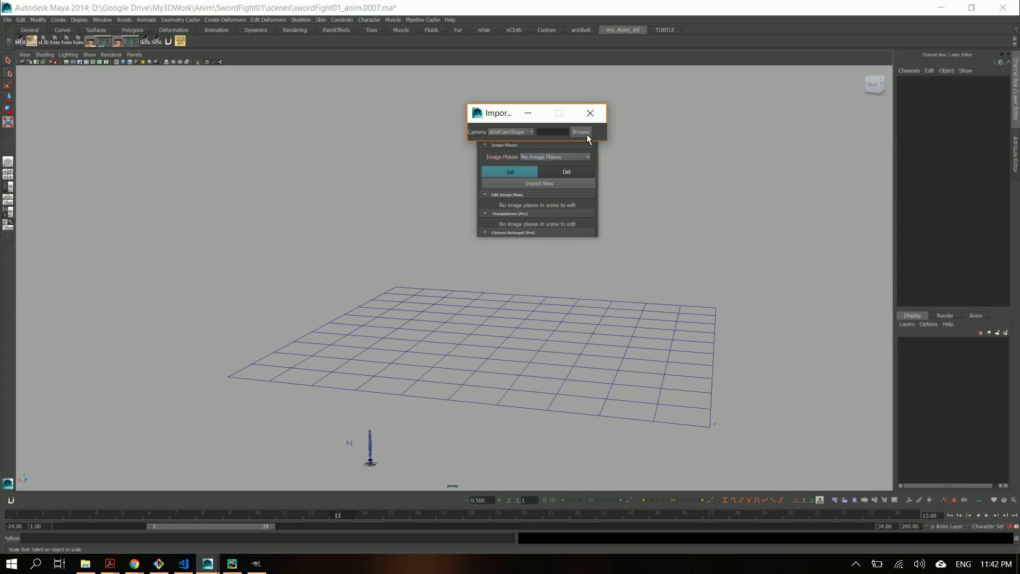
pyautogui.click(581, 131)
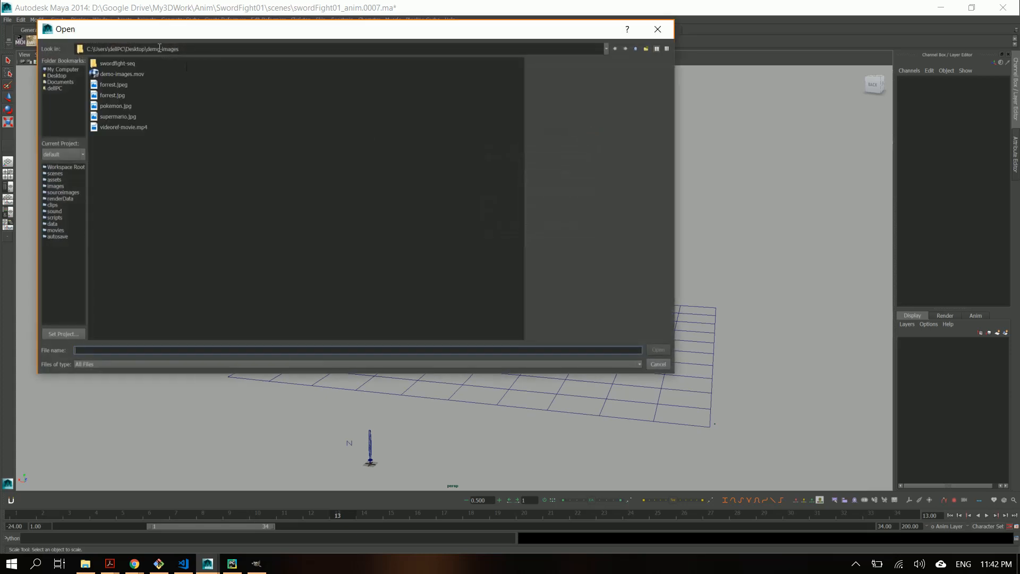
pyautogui.click(112, 95)
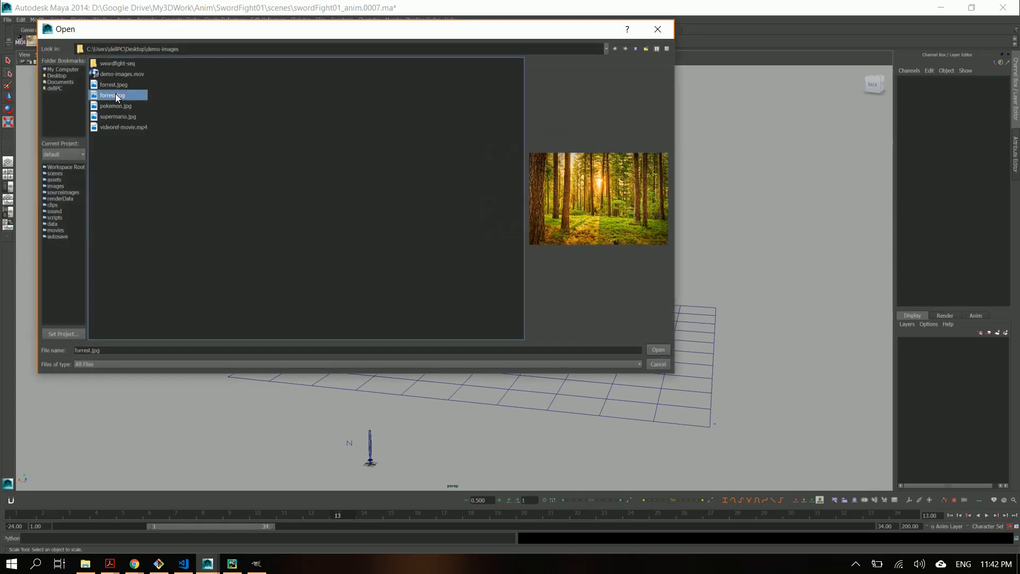
pyautogui.click(658, 349)
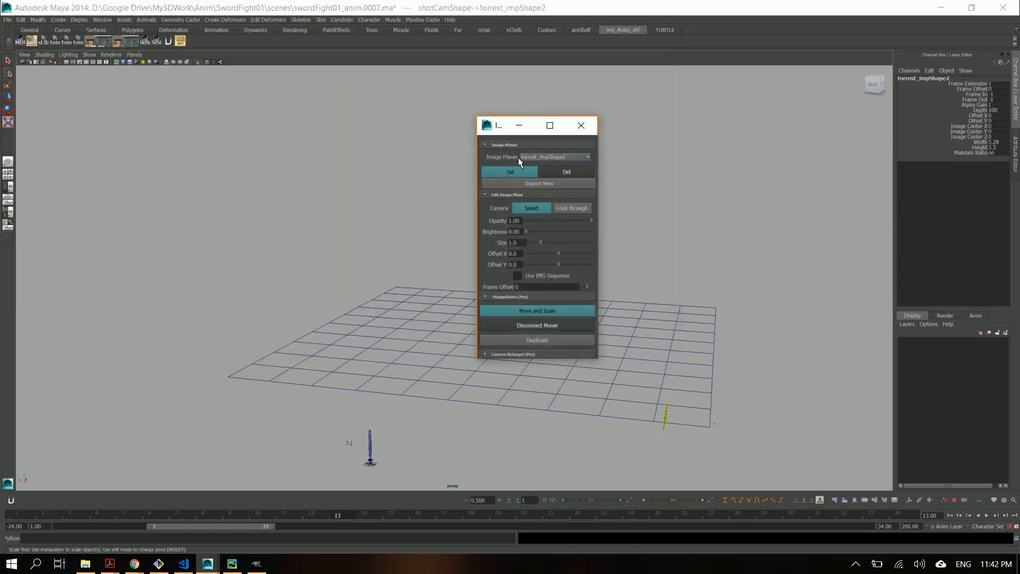
# Look through the shot camera so the forest image fills the viewport
pyautogui.moveTo(519, 125); pyautogui.dragTo(547, 113)
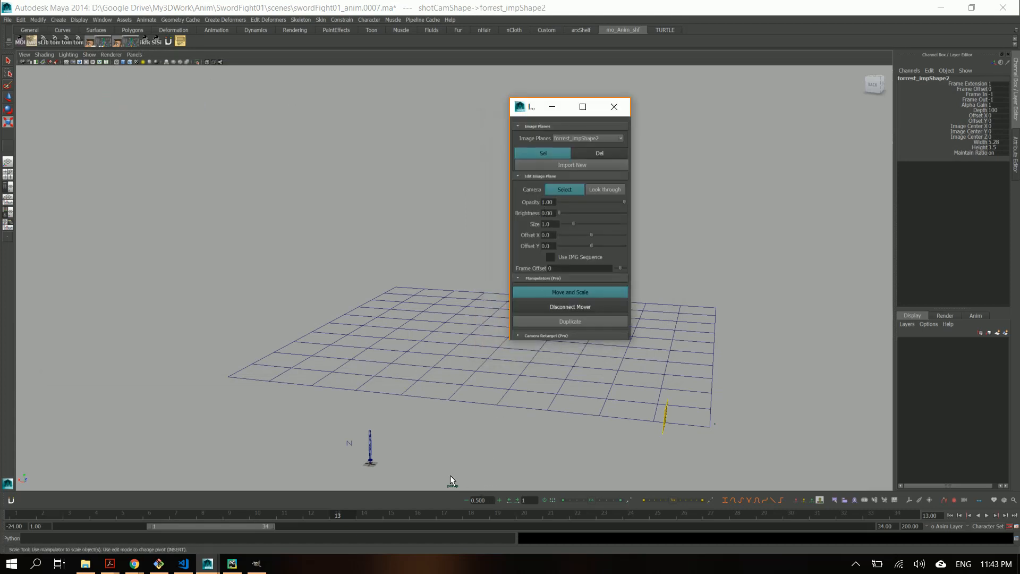
pyautogui.moveTo(569, 207)
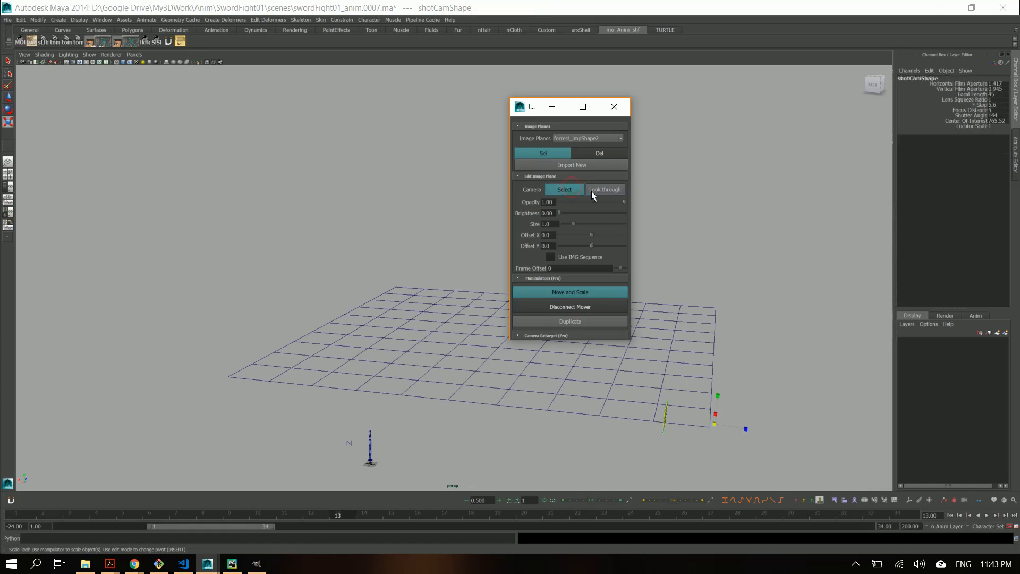
pyautogui.click(604, 189)
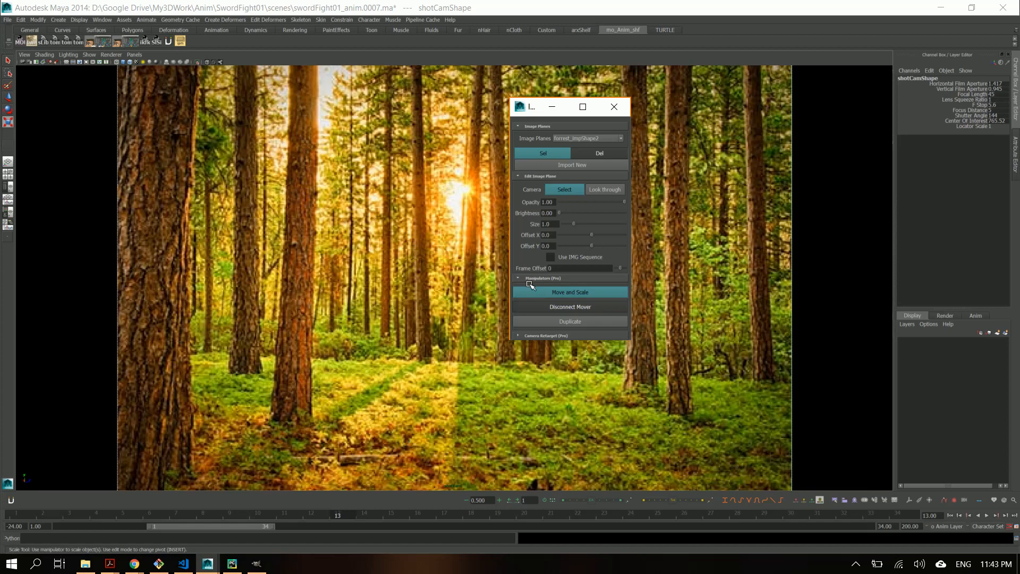
pyautogui.moveTo(627, 205)
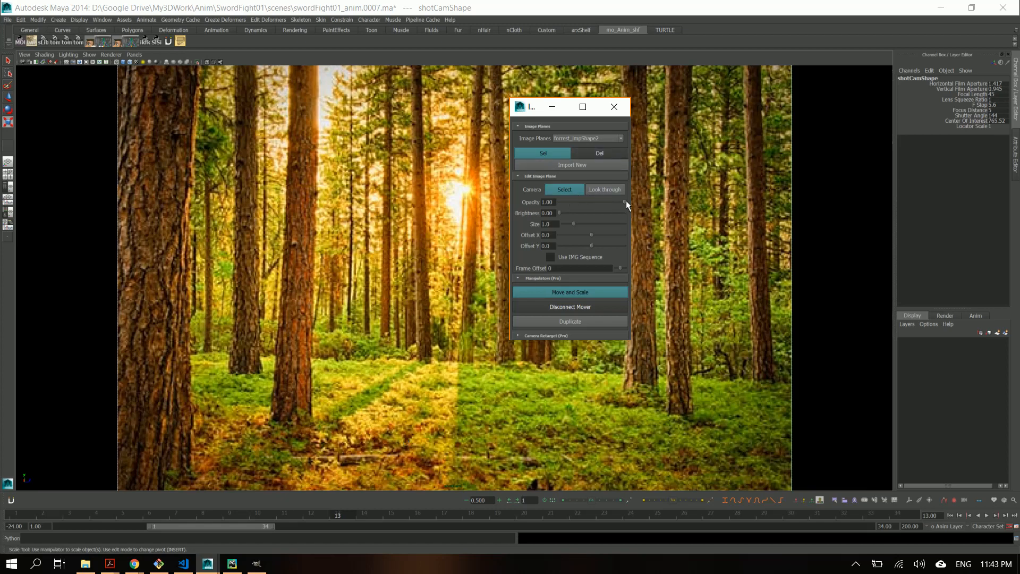
# Adjust the forest plane to full opacity, size 0.6 and brightness 0.09
pyautogui.moveTo(623, 202); pyautogui.dragTo(607, 202)
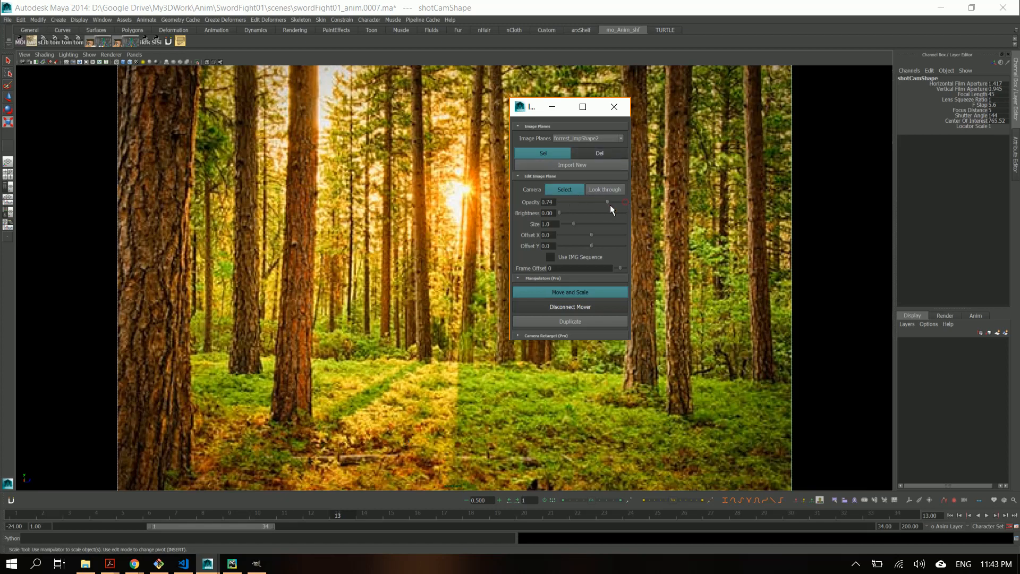
pyautogui.moveTo(608, 202); pyautogui.dragTo(559, 202)
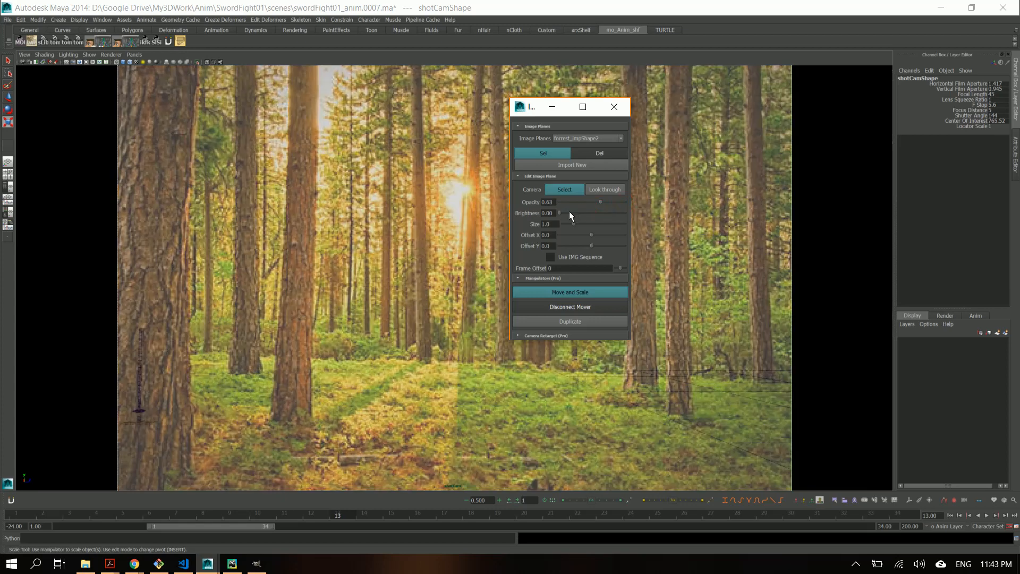
pyautogui.moveTo(559, 213); pyautogui.dragTo(579, 217)
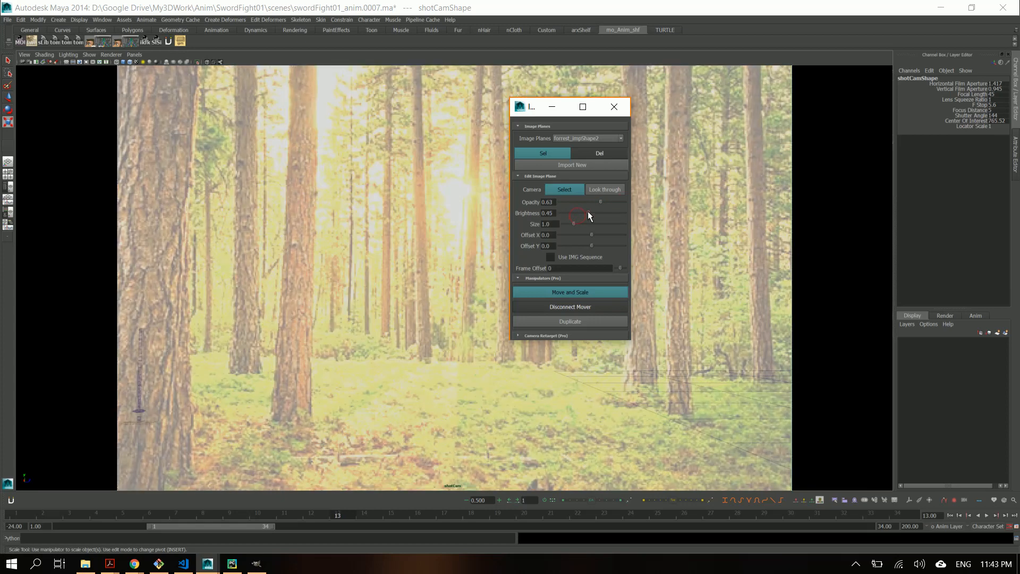
pyautogui.moveTo(581, 213); pyautogui.dragTo(566, 213)
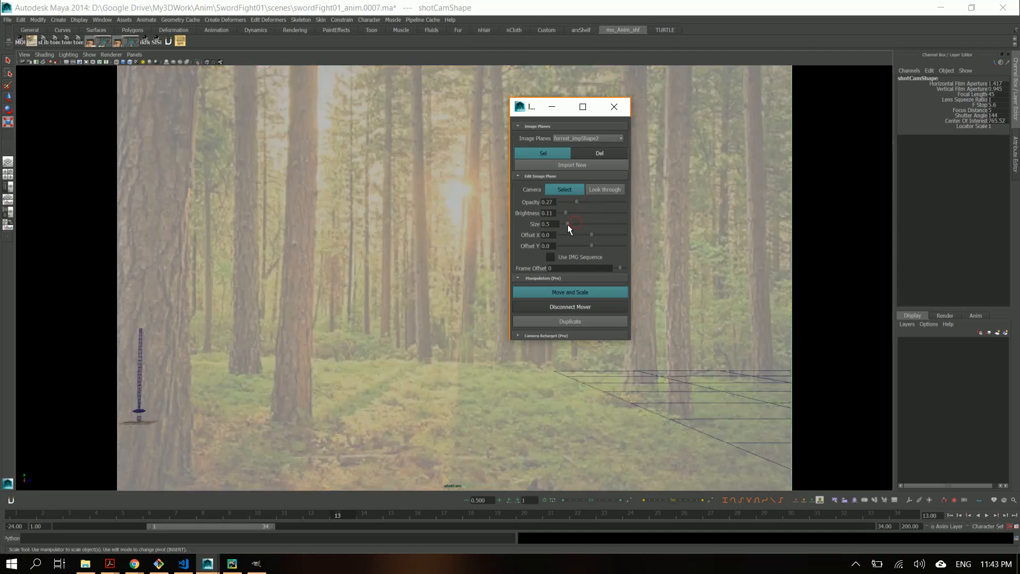
pyautogui.moveTo(573, 224); pyautogui.dragTo(568, 223)
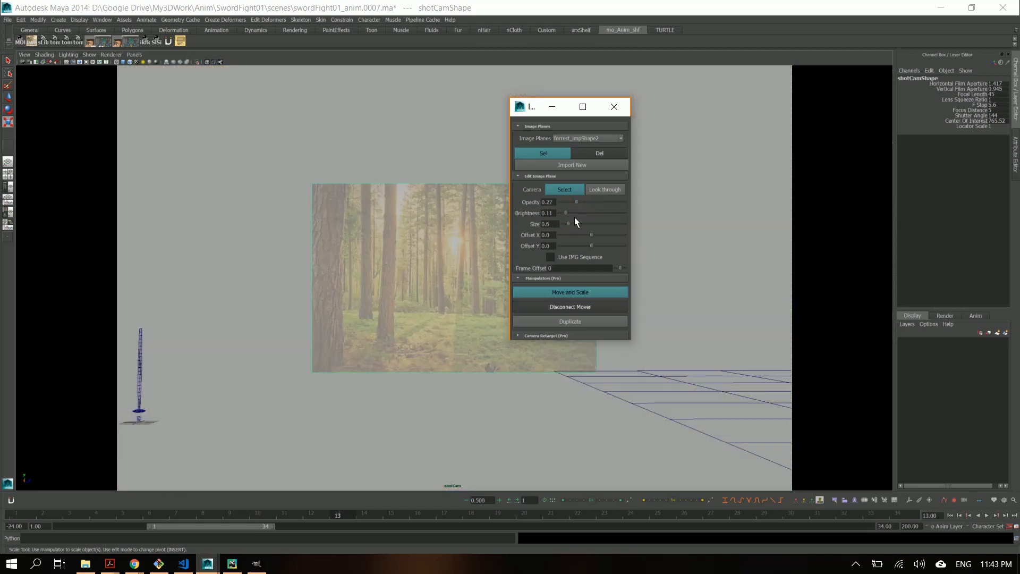
pyautogui.moveTo(589, 213); pyautogui.dragTo(565, 212)
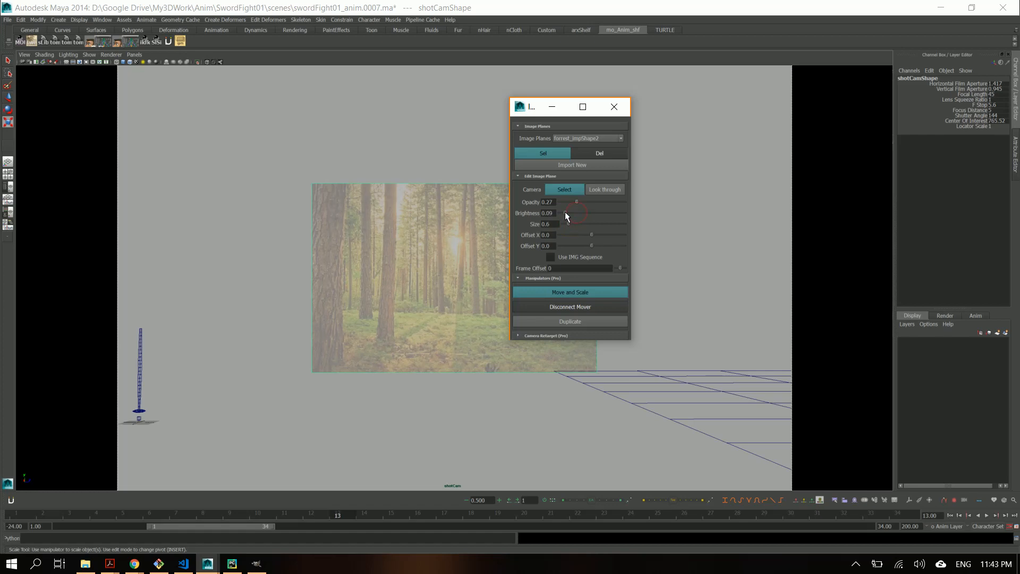
pyautogui.moveTo(576, 202); pyautogui.dragTo(624, 202)
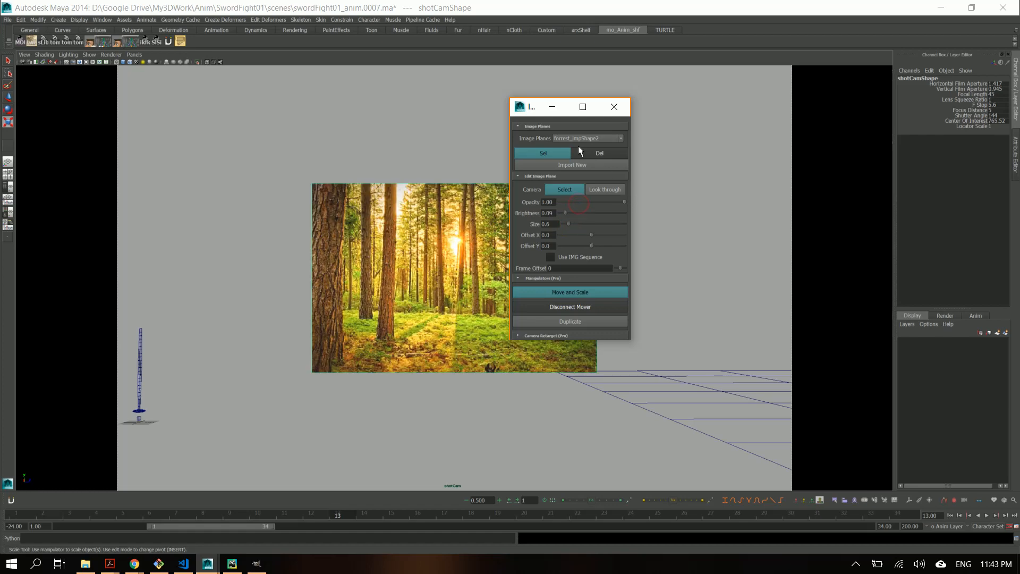
# Shift the forest plane to offset X 0.31 and offset Y -0.02
pyautogui.moveTo(592, 235); pyautogui.dragTo(578, 235)
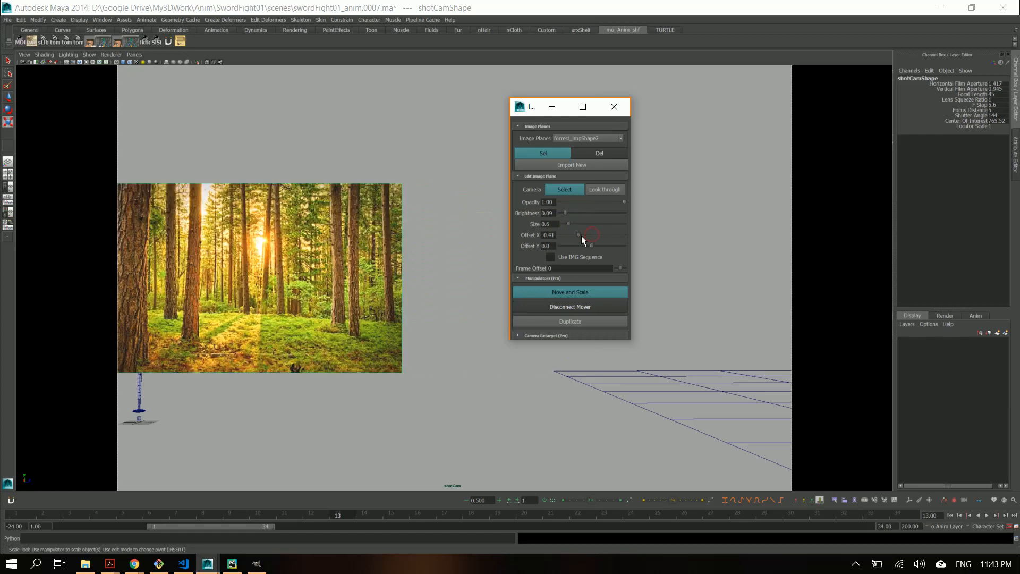
pyautogui.moveTo(578, 235); pyautogui.dragTo(601, 235)
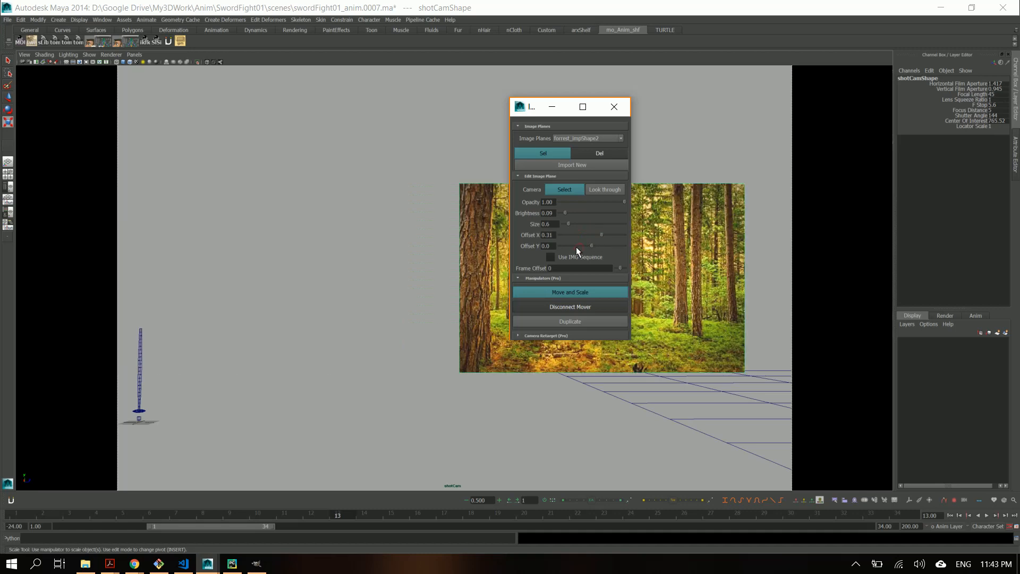
pyautogui.moveTo(577, 246); pyautogui.dragTo(591, 245)
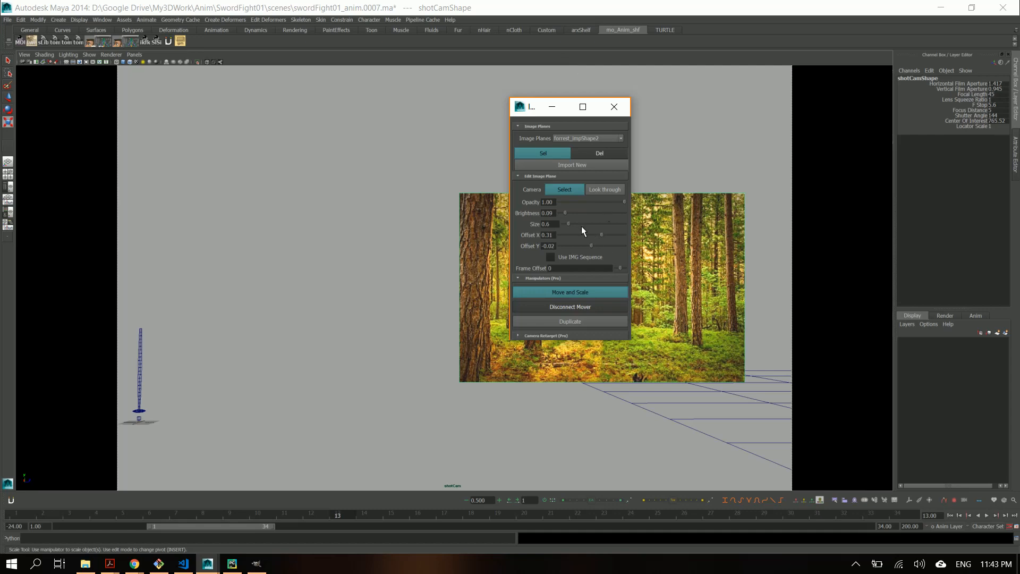
pyautogui.moveTo(561, 278)
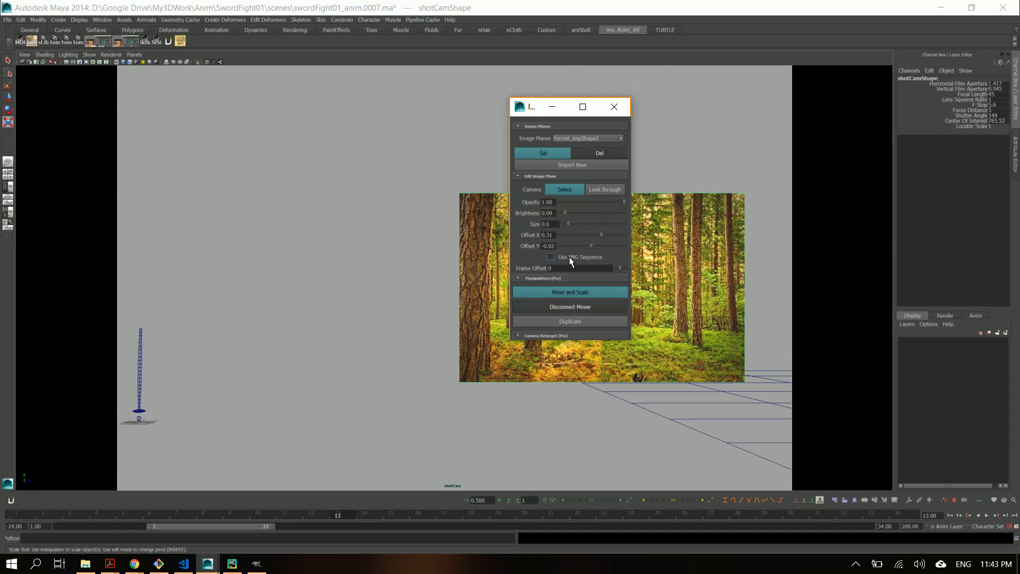
pyautogui.moveTo(530, 106); pyautogui.dragTo(636, 94)
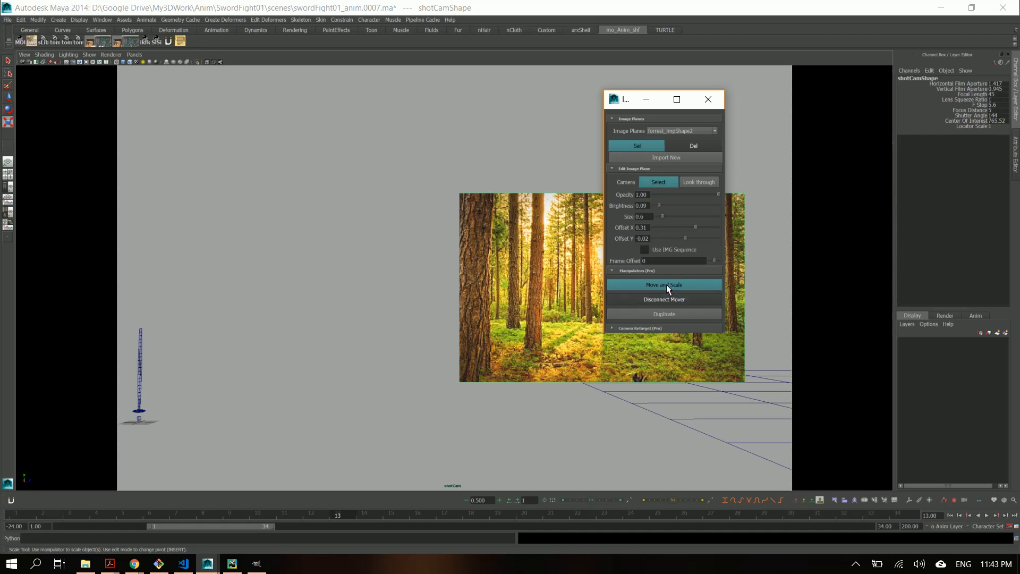
pyautogui.moveTo(634, 328)
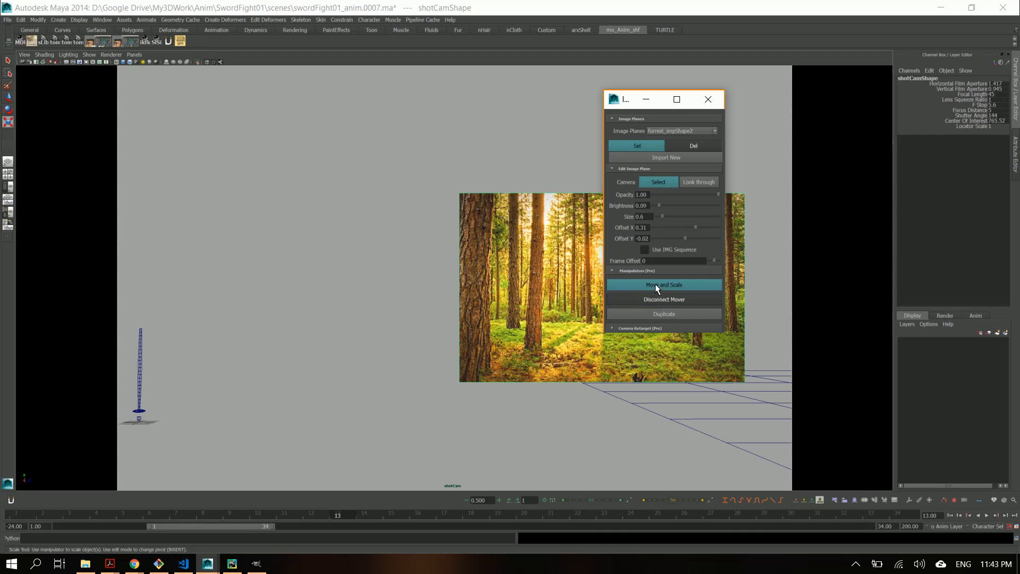
pyautogui.moveTo(659, 288)
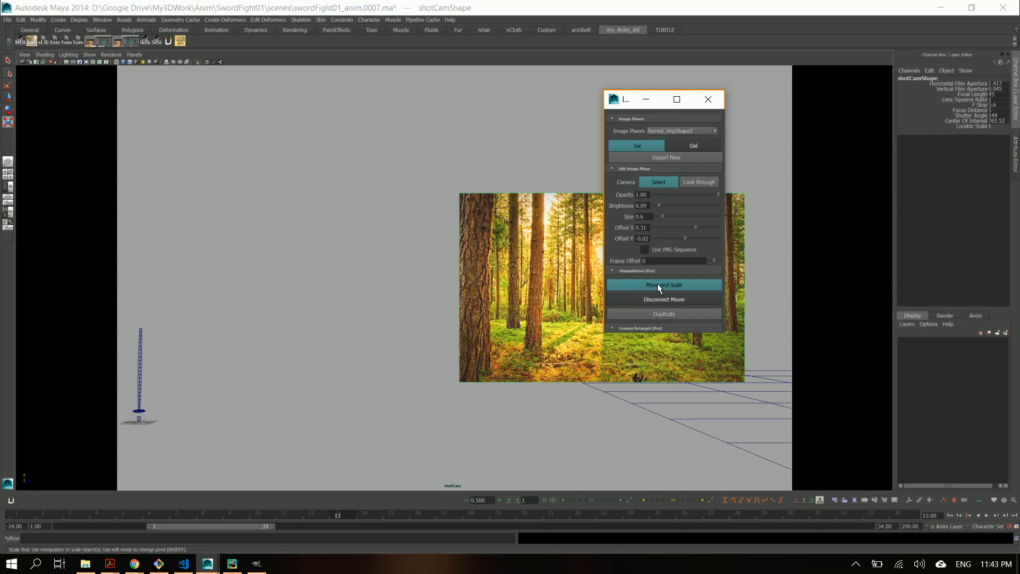
pyautogui.moveTo(668, 129)
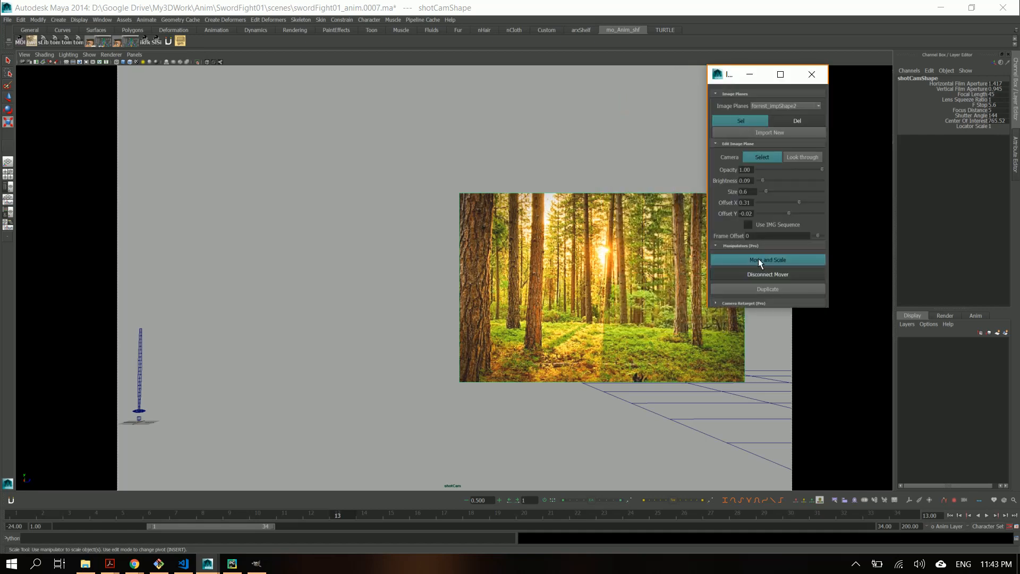
# Add a mover to the forest plane, drag it upper left and scale it to 0.8
pyautogui.click(767, 260)
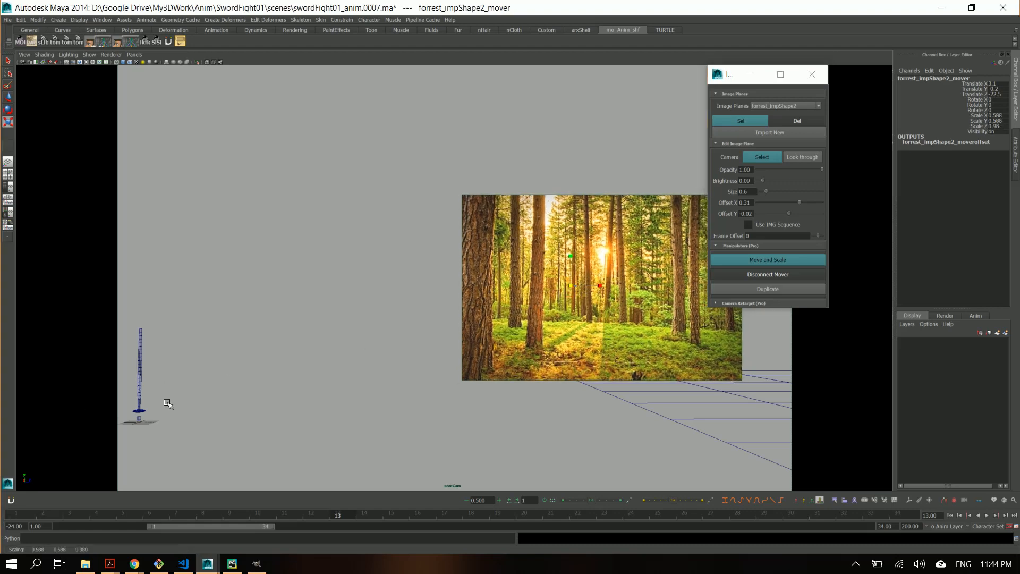
pyautogui.moveTo(569, 285); pyautogui.dragTo(595, 298)
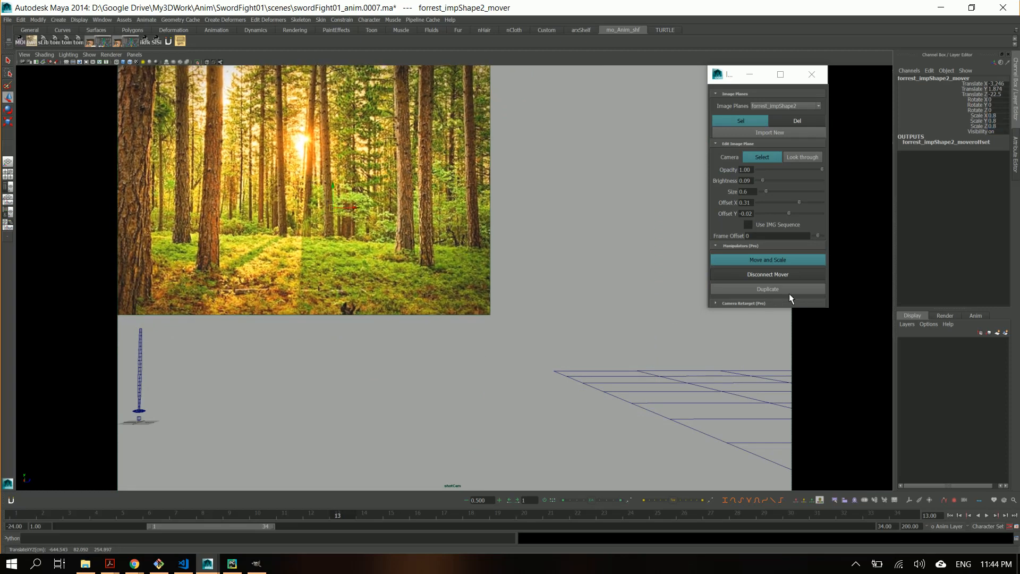
pyautogui.click(768, 260)
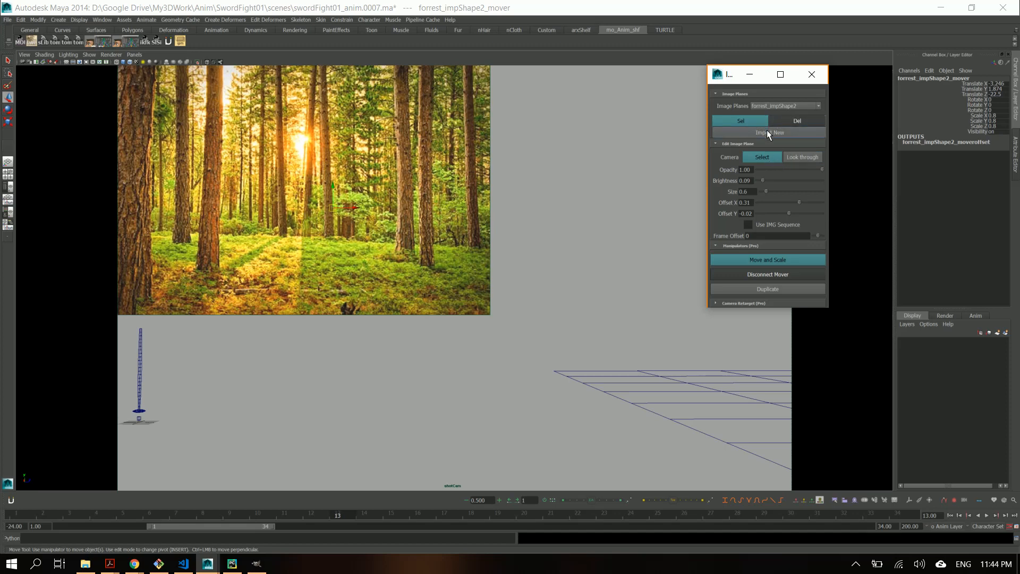
# Import the kungfusword image from the swordfight-seq folder onto the frontShape camera
pyautogui.click(768, 133)
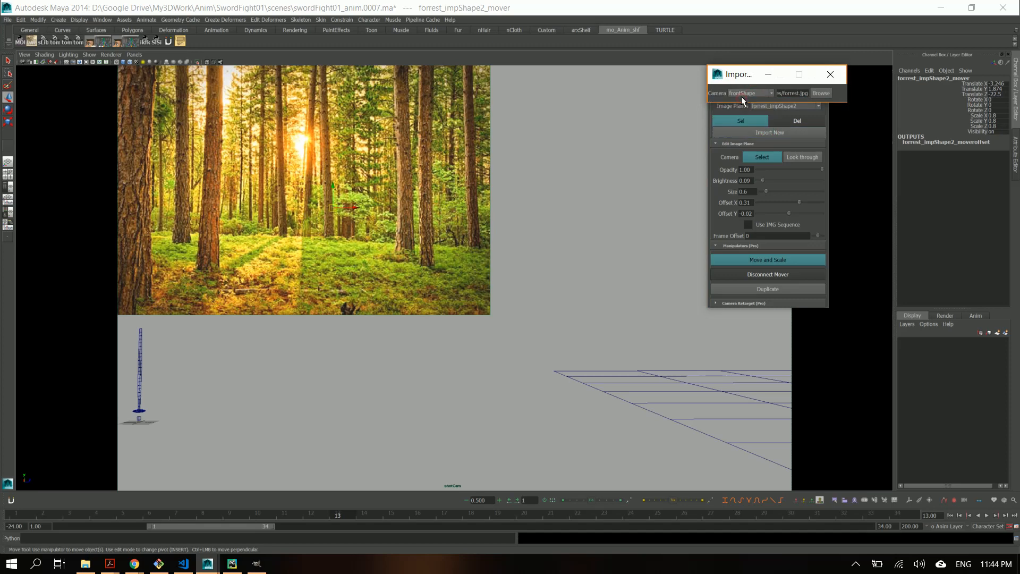
pyautogui.click(821, 93)
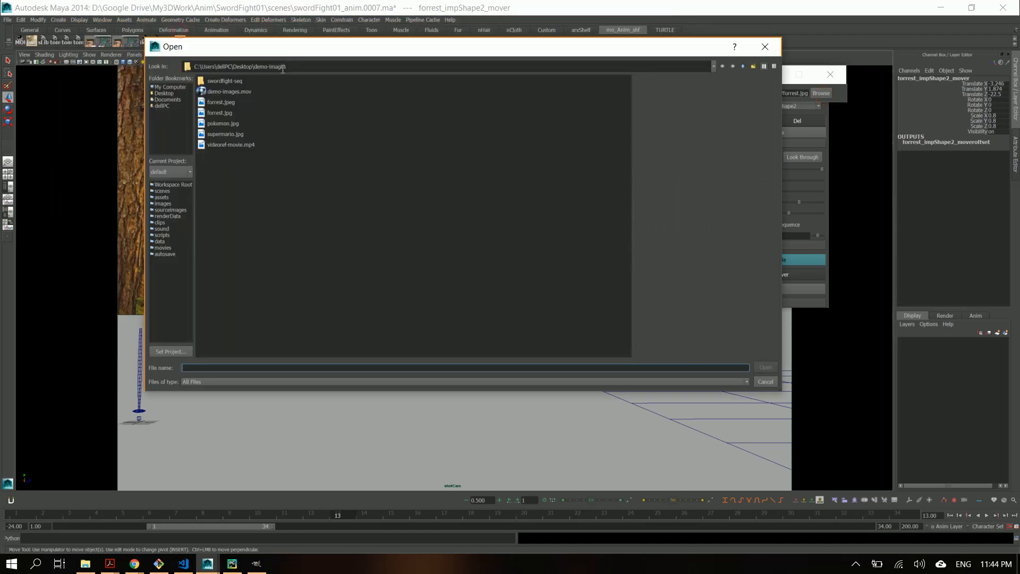
pyautogui.doubleClick(225, 80)
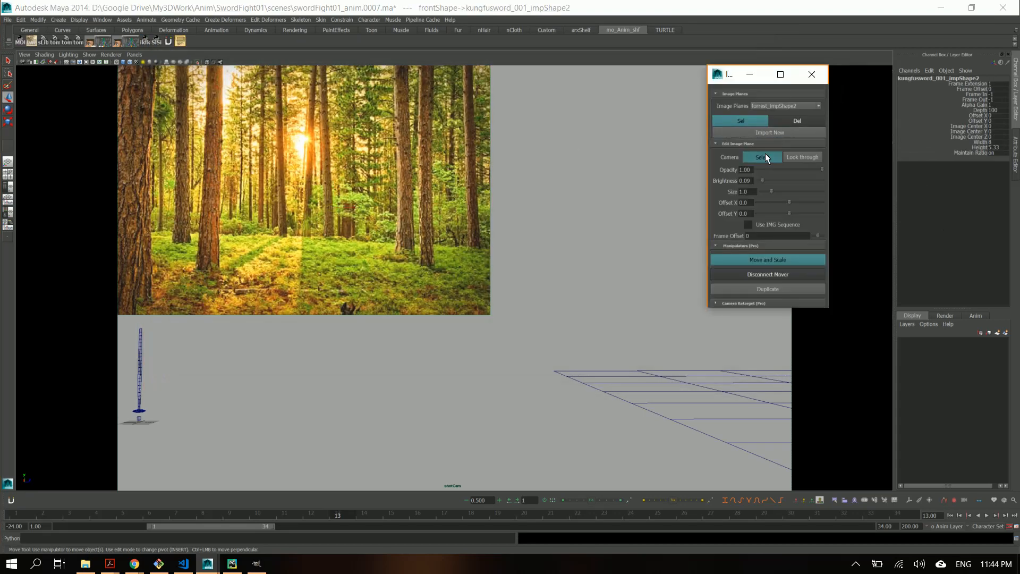
# View the kungfusword plane through the front camera, open its attributes, and step to frame 4
pyautogui.click(803, 156)
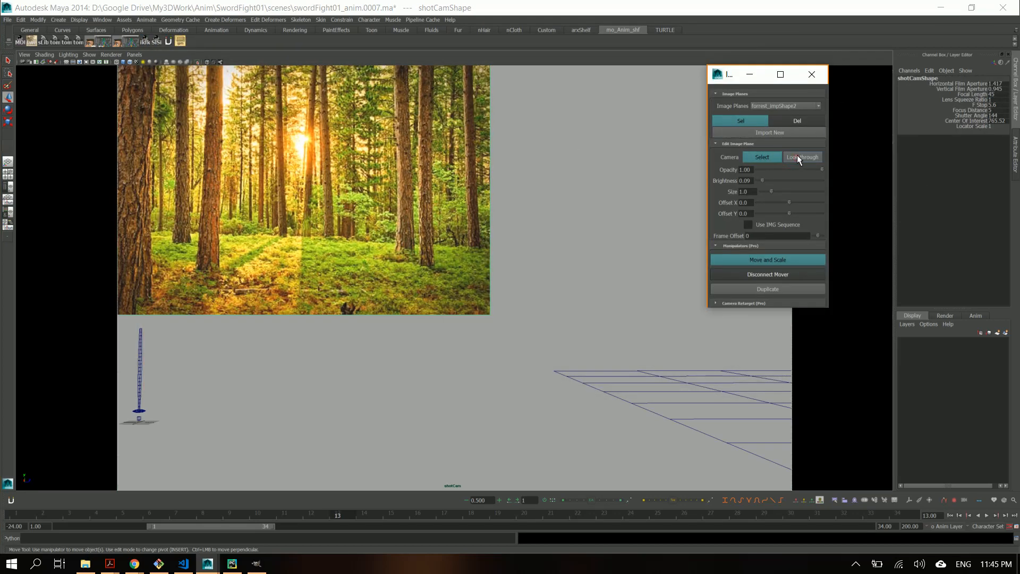
pyautogui.click(800, 106)
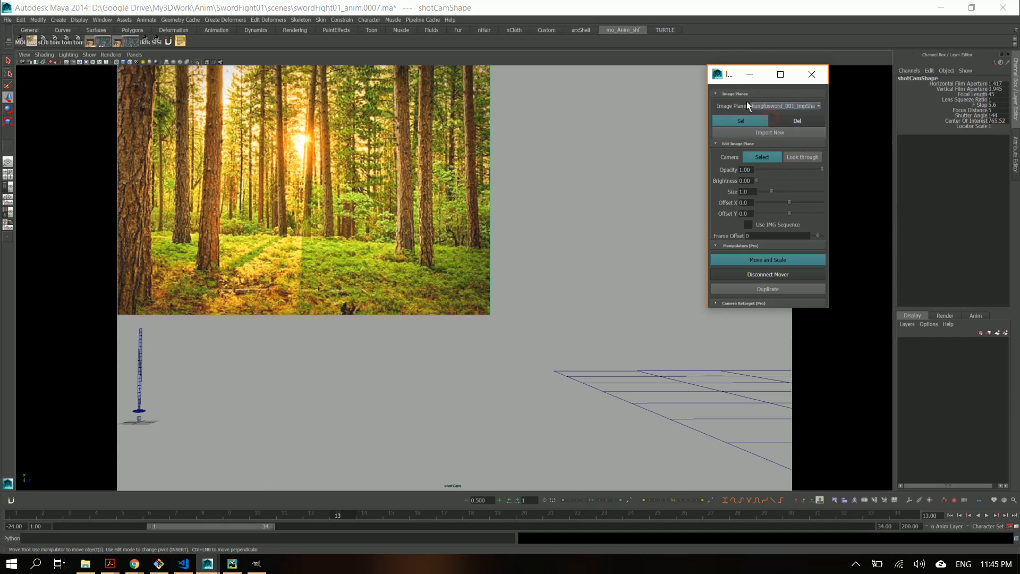
pyautogui.click(802, 157)
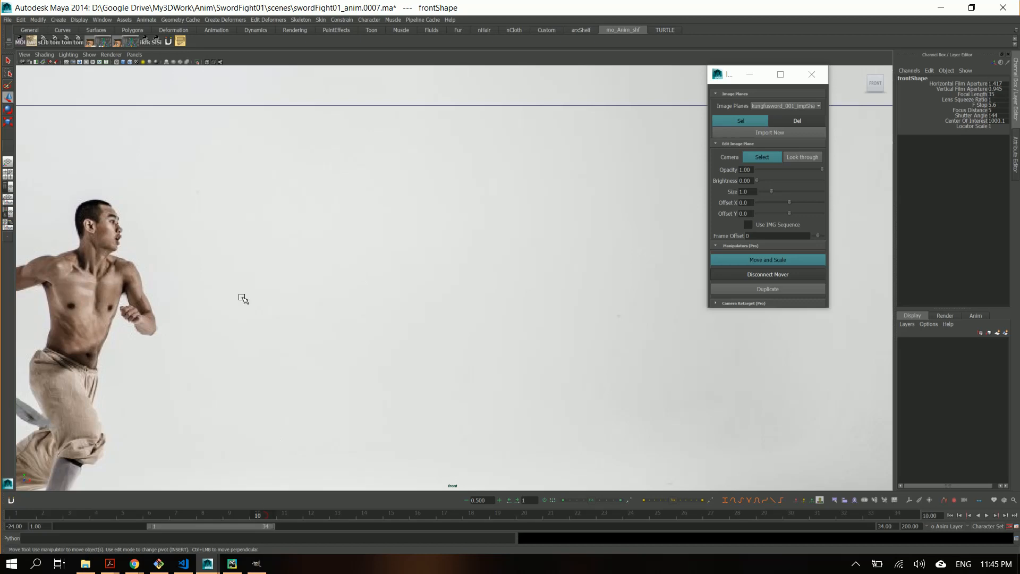
pyautogui.click(740, 121)
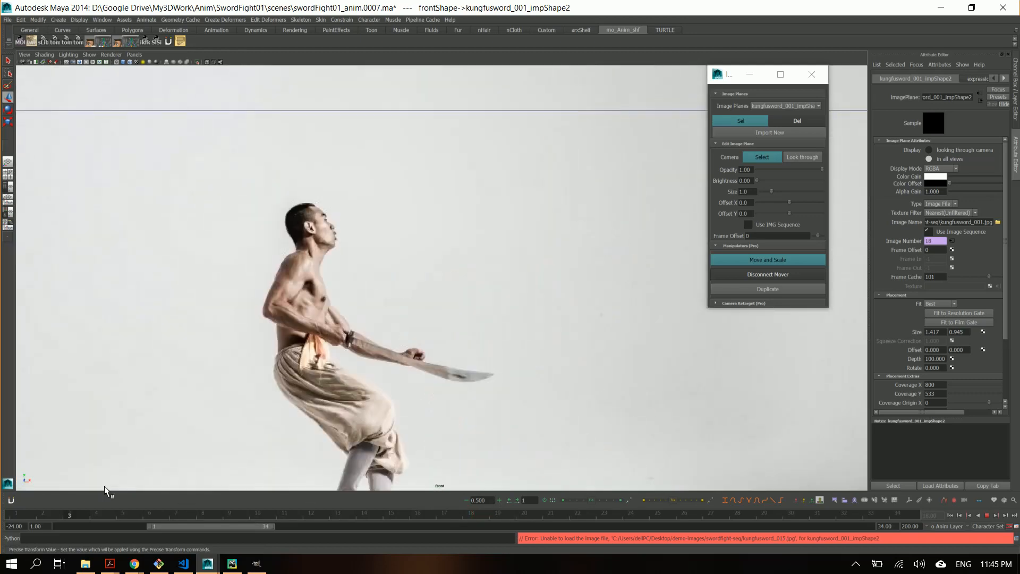
pyautogui.click(311, 515)
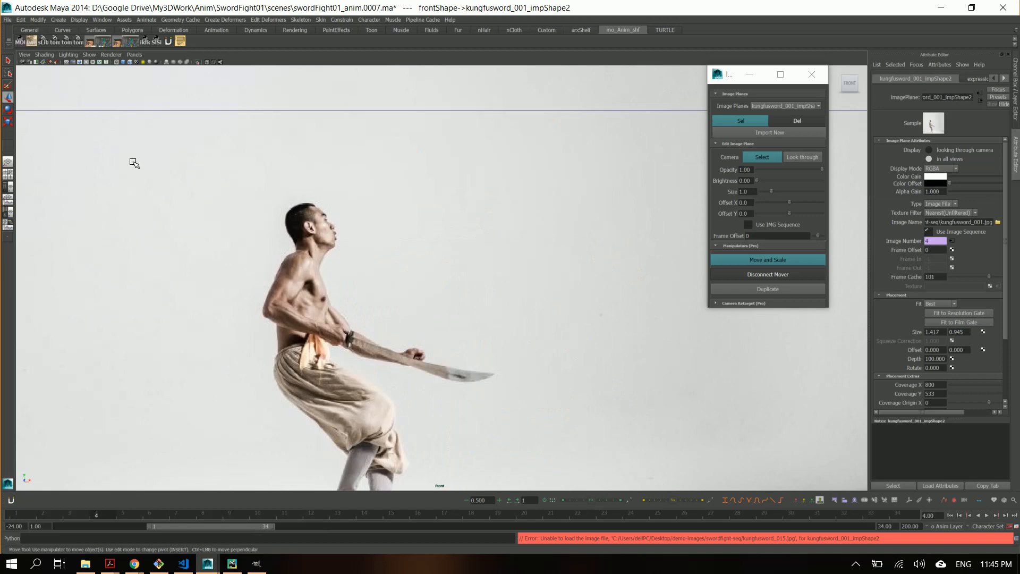
pyautogui.moveTo(727, 84)
pyautogui.write('0.5')
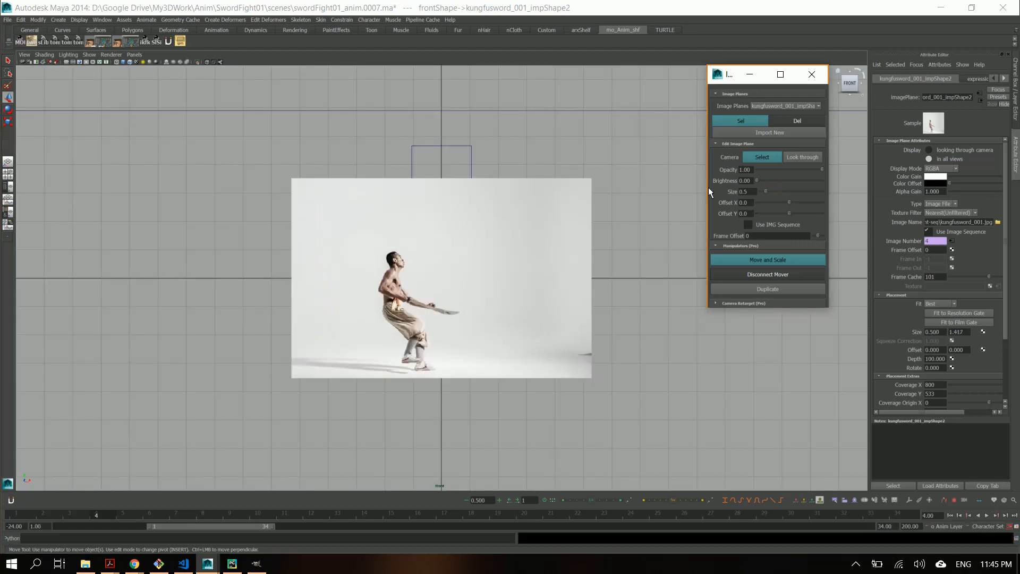
# Attach a move-and-scale mover to the kung-fu plane, sized 0.5 and moved left
pyautogui.click(768, 260)
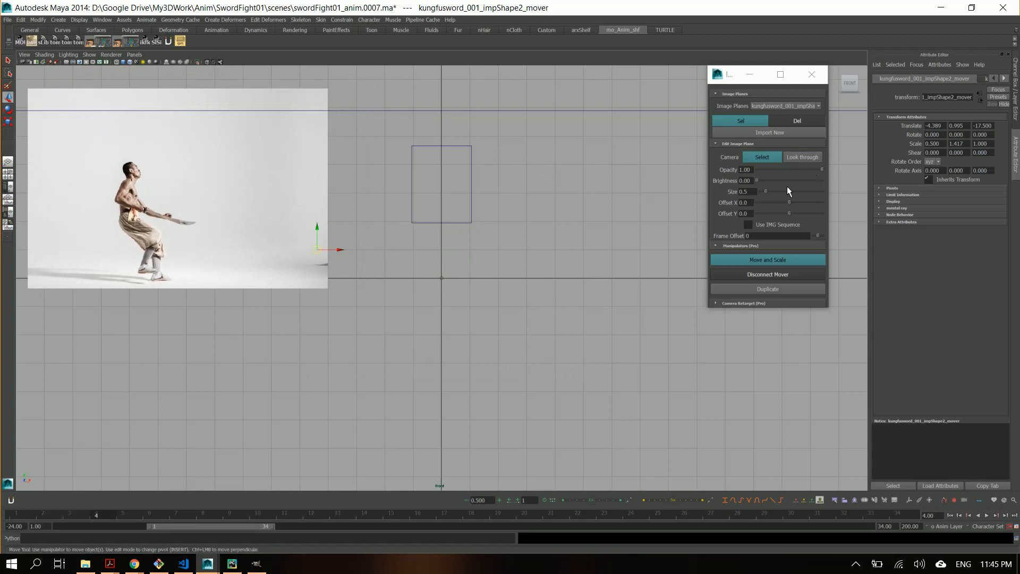
pyautogui.moveTo(371, 486)
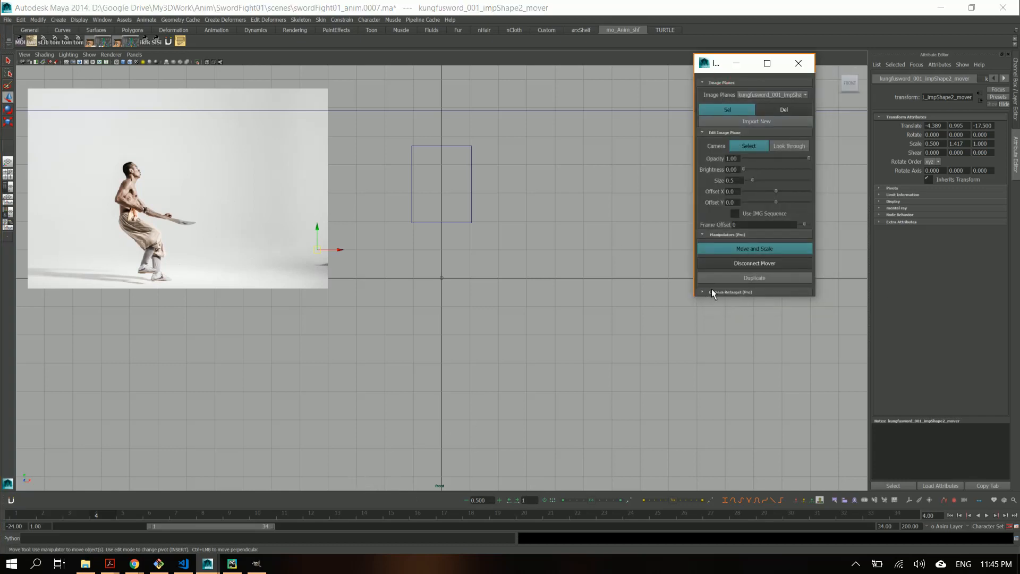
# Retarget kungfusword_001_impShape2 from the front camera to shotCamShape and confirm
pyautogui.click(703, 292)
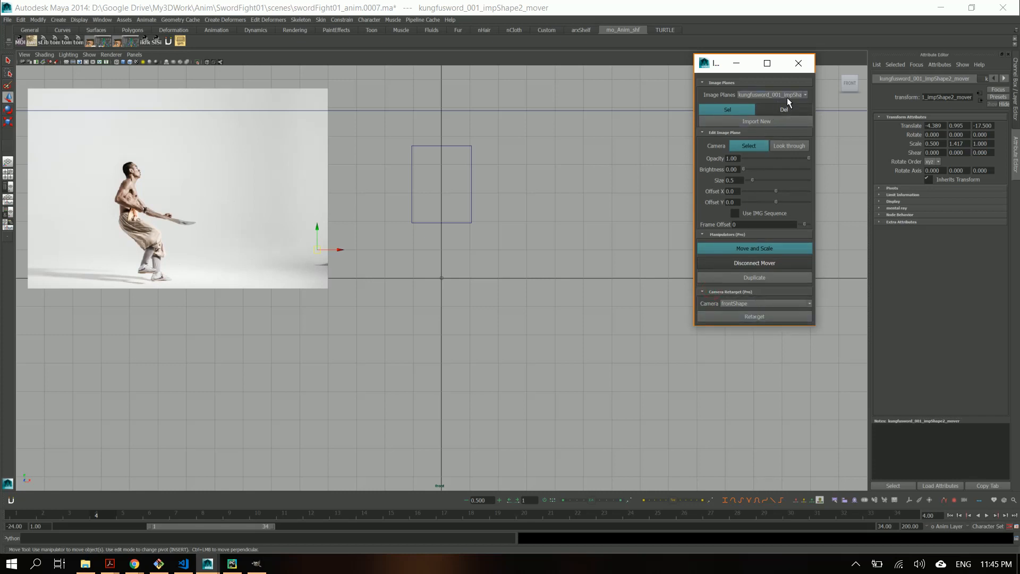
pyautogui.click(804, 94)
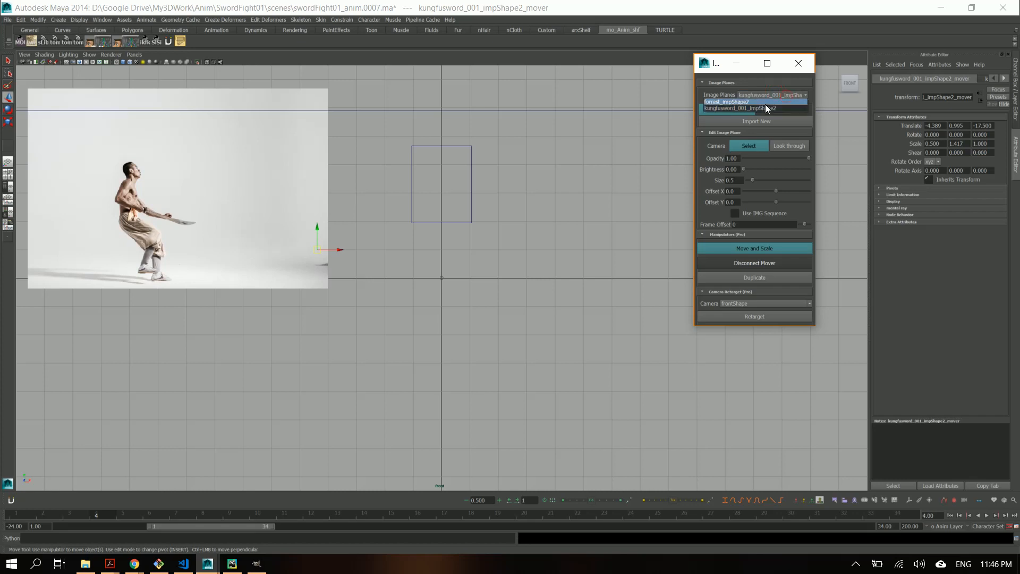
pyautogui.click(728, 109)
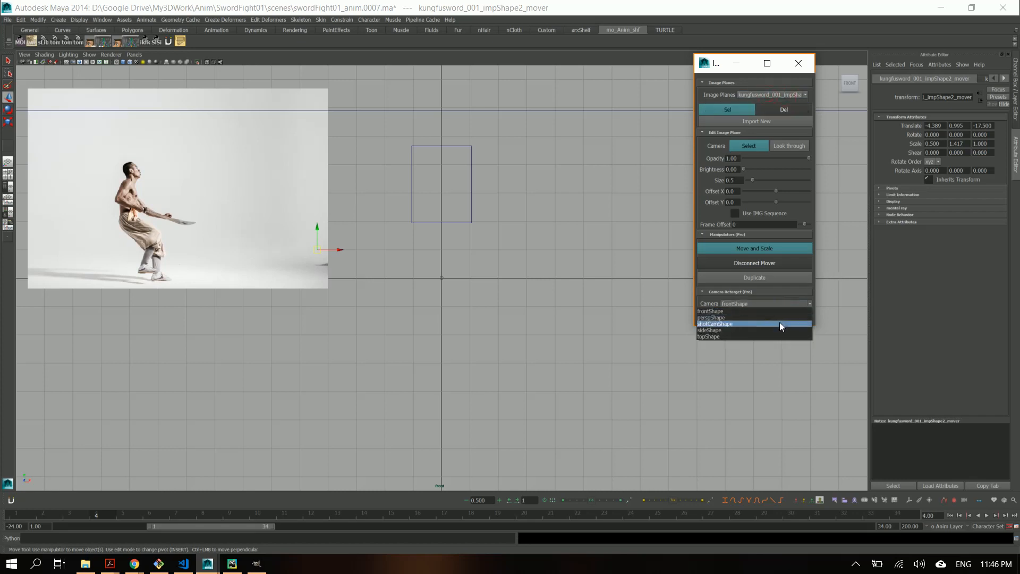
pyautogui.click(715, 324)
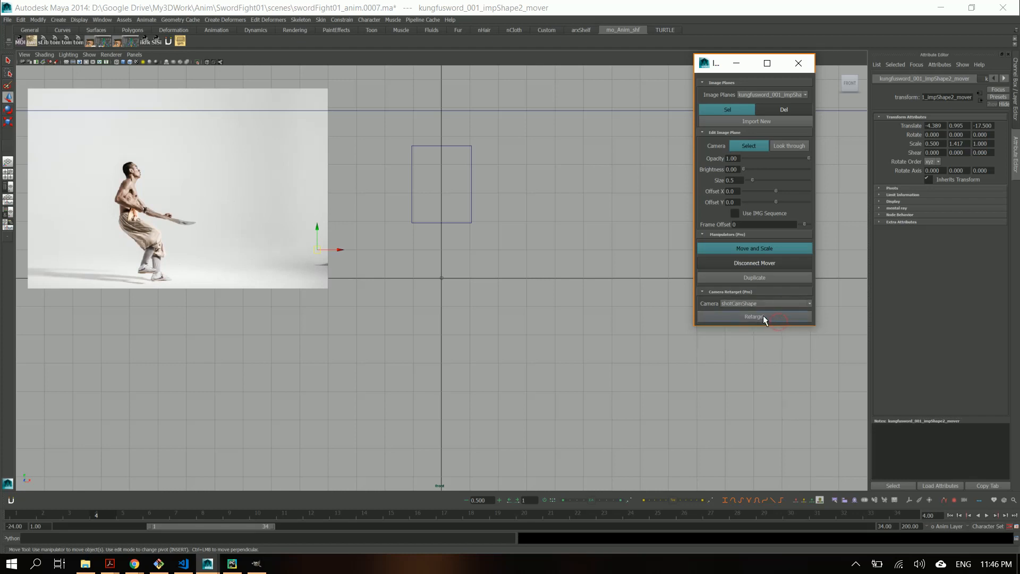
pyautogui.click(755, 316)
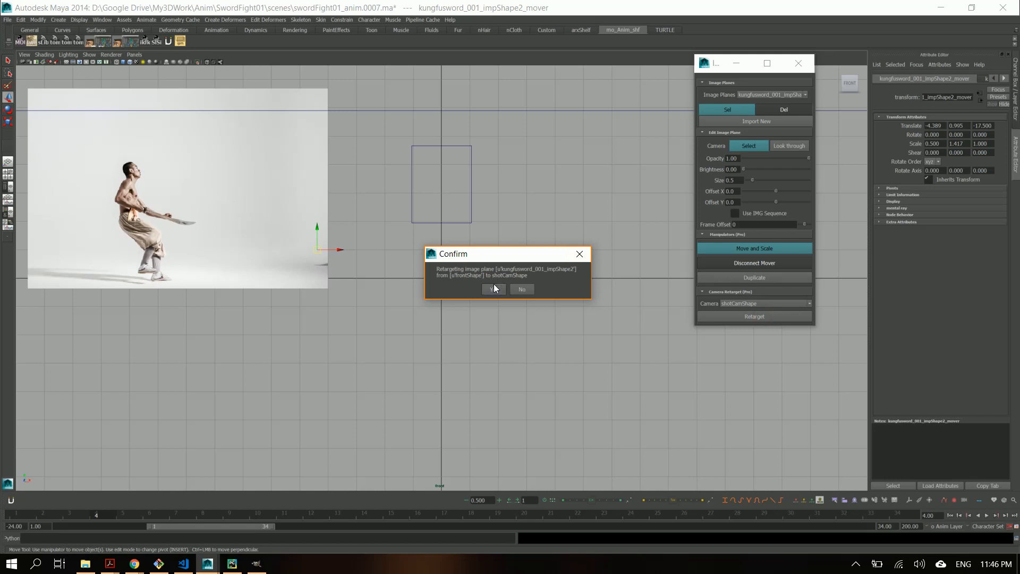
pyautogui.click(494, 289)
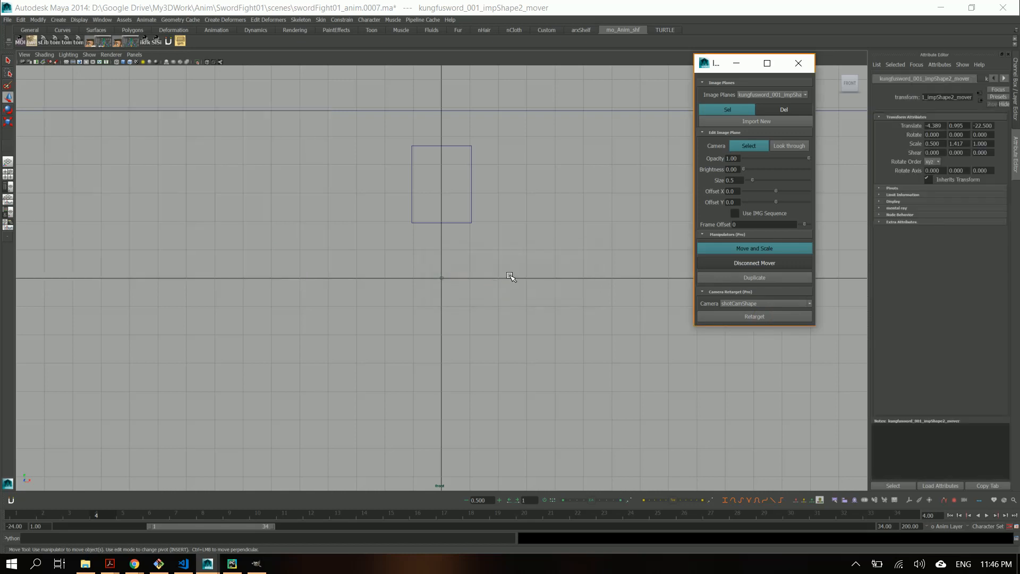
pyautogui.moveTo(772, 89)
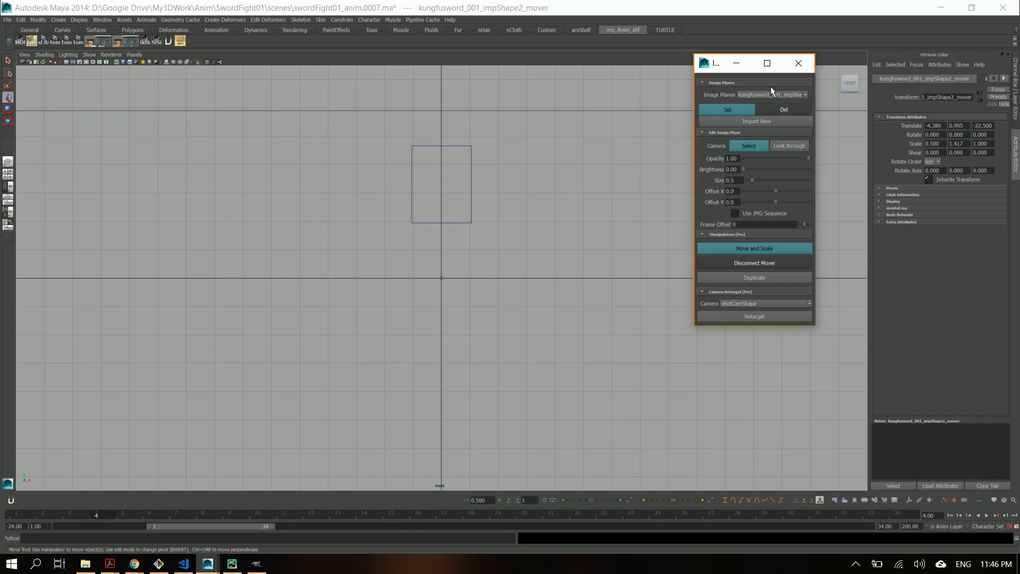
pyautogui.moveTo(751, 151)
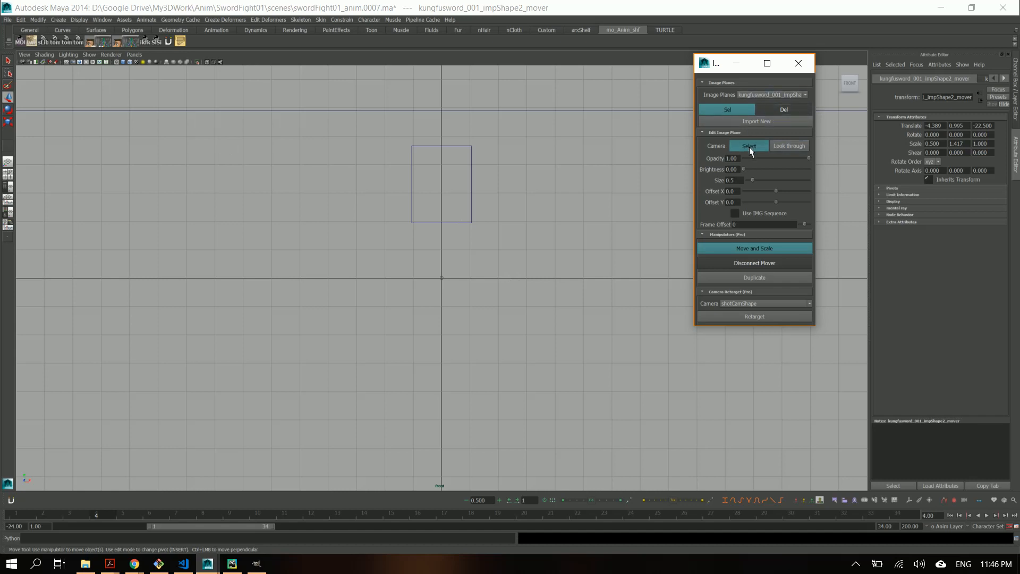
# Look through shotCam, drag the kung-fu plane's mover to the upper right, and return to frame 1
pyautogui.click(790, 146)
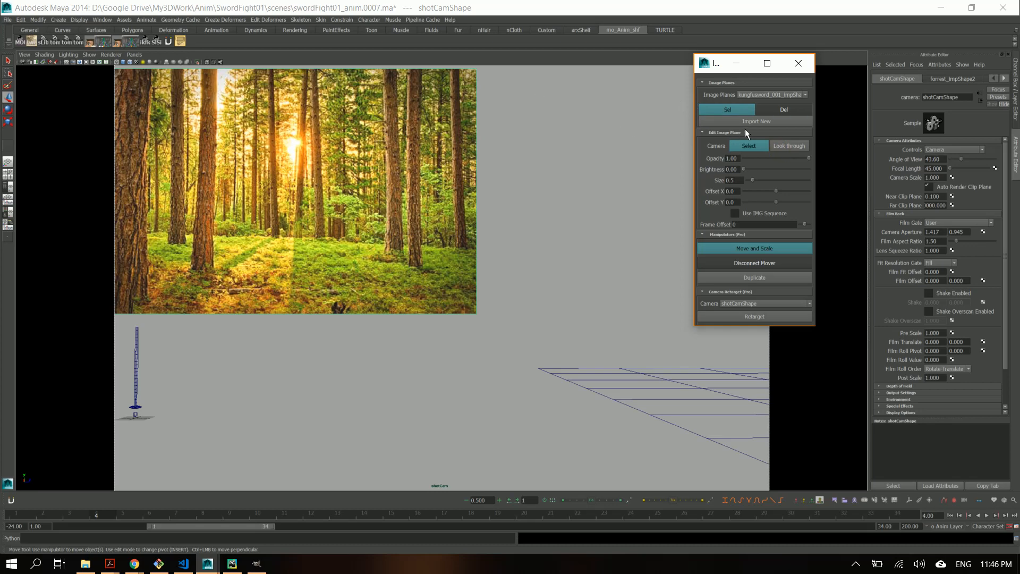
pyautogui.moveTo(769, 147)
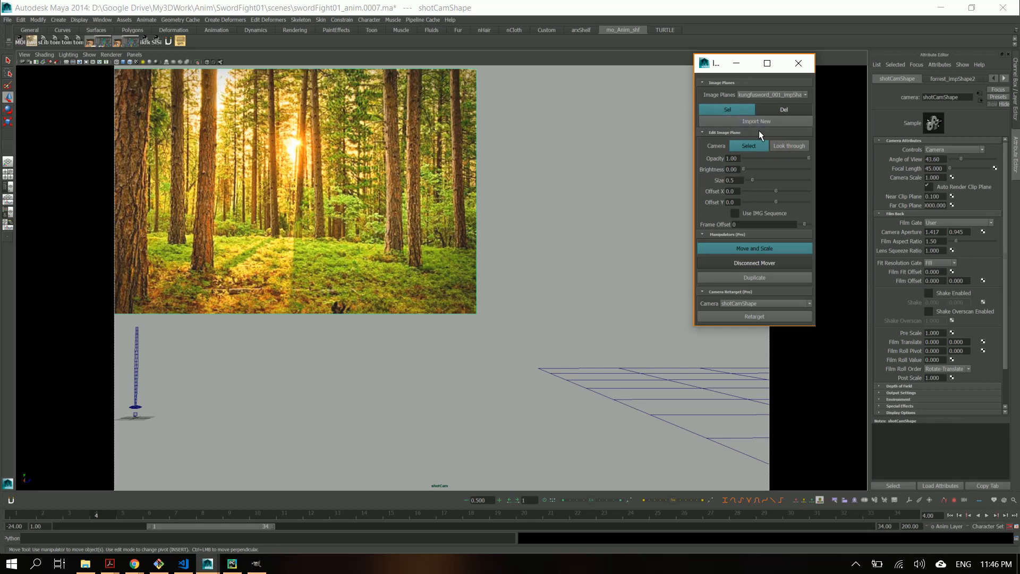
pyautogui.moveTo(737, 109)
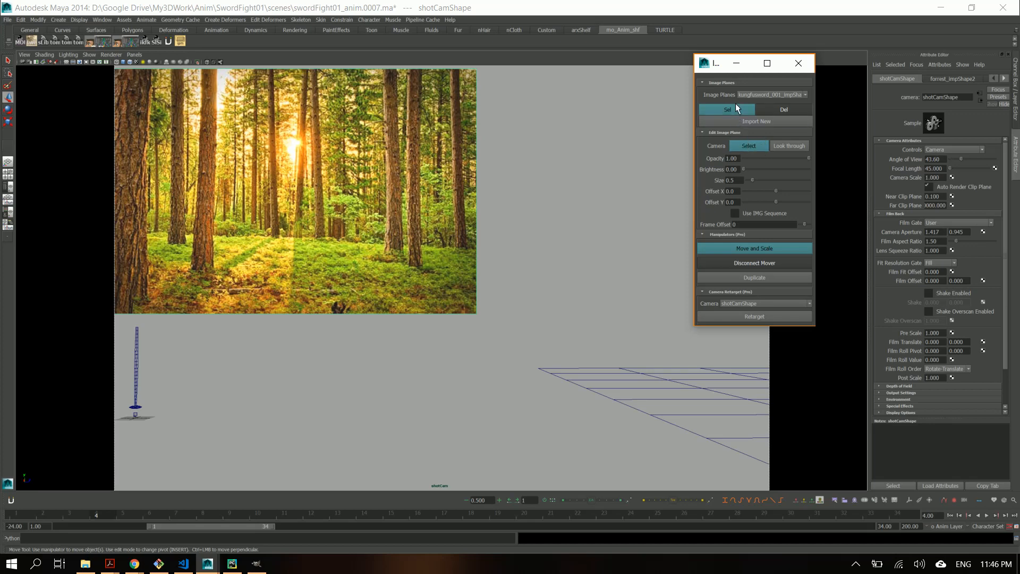
pyautogui.click(728, 110)
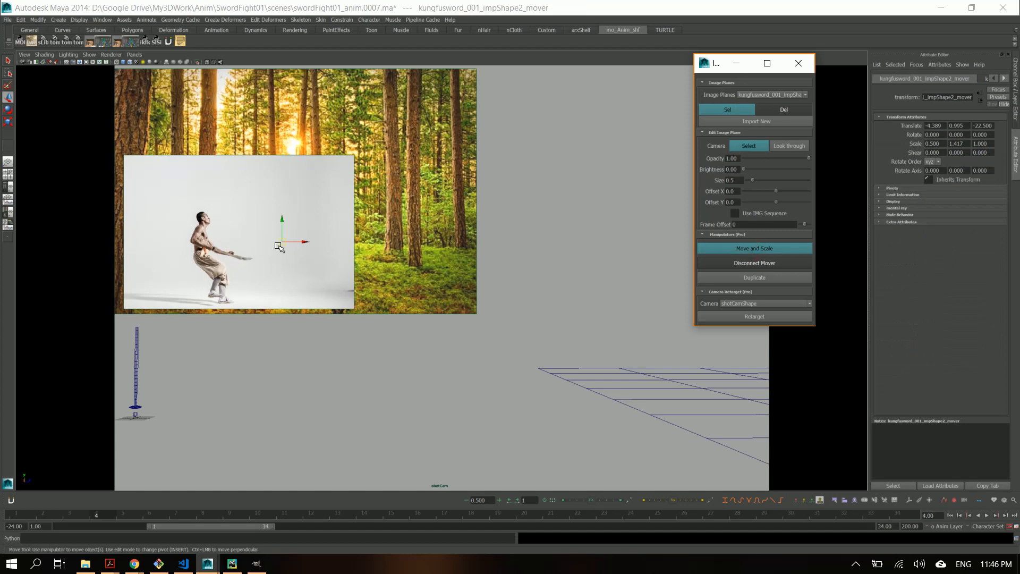
pyautogui.moveTo(280, 246); pyautogui.dragTo(571, 208)
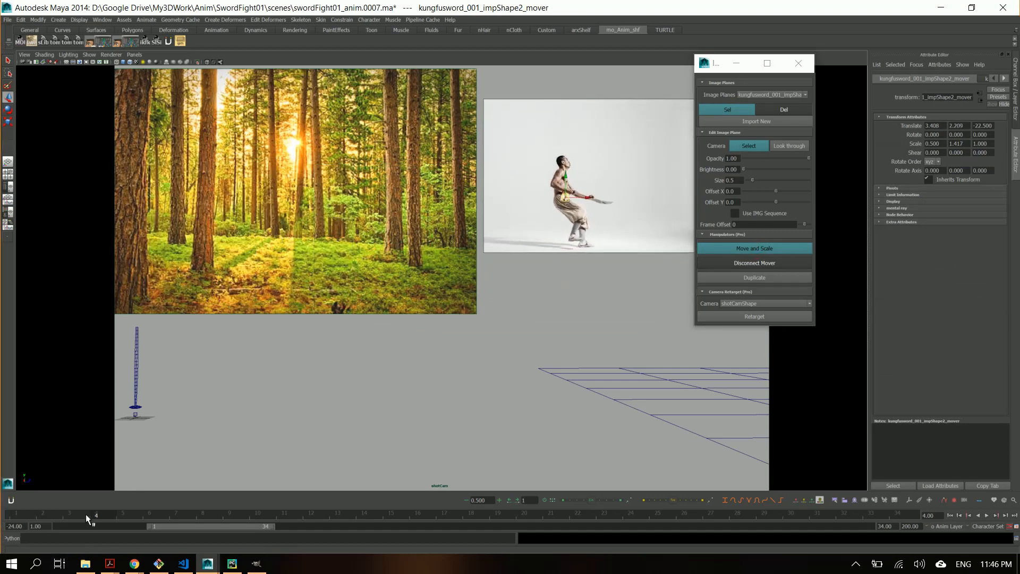
pyautogui.click(123, 515)
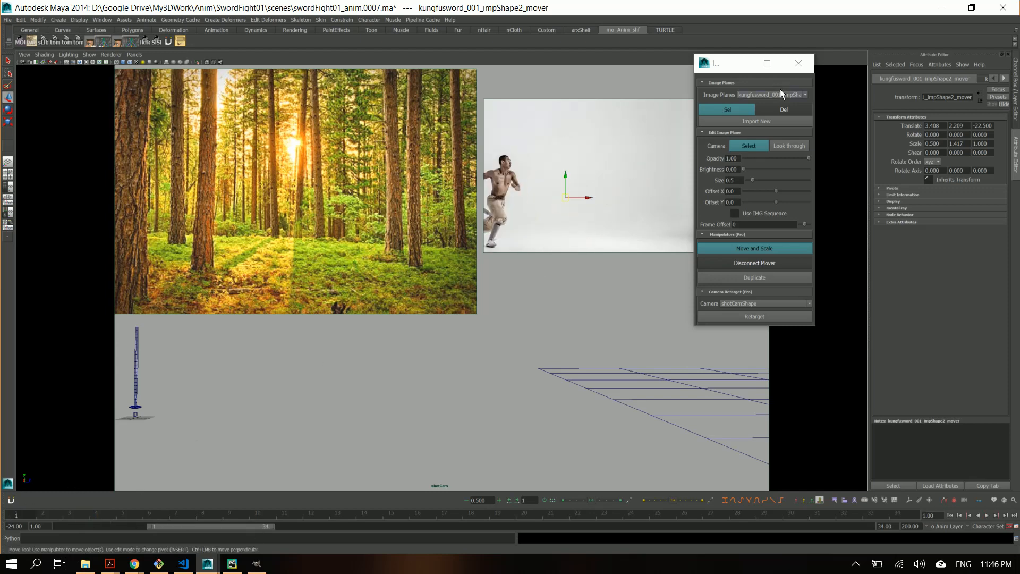
# Delete forrest_impShape2 and select the kung-fu plane's mover for repositioning
pyautogui.click(805, 95)
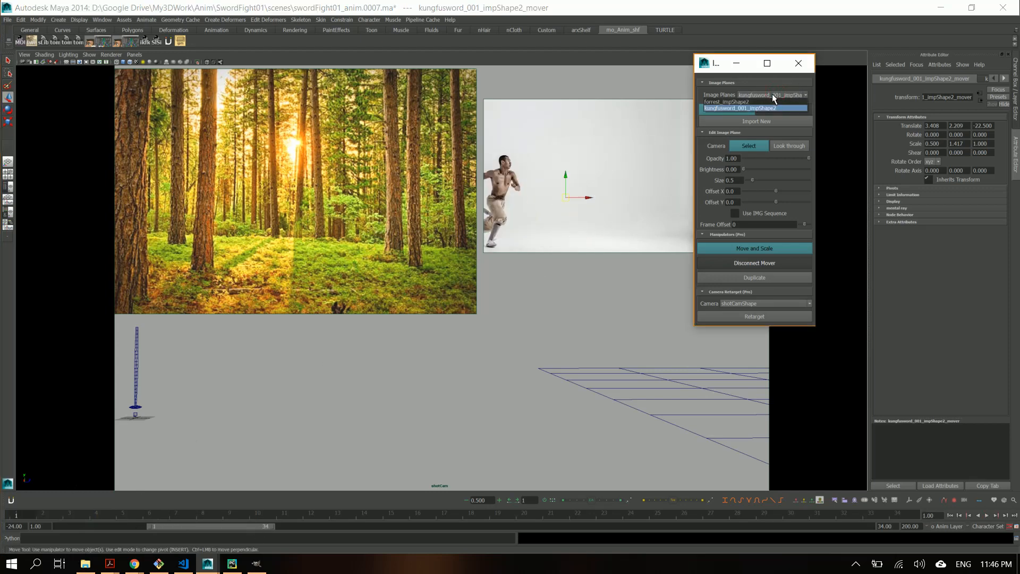
pyautogui.click(727, 101)
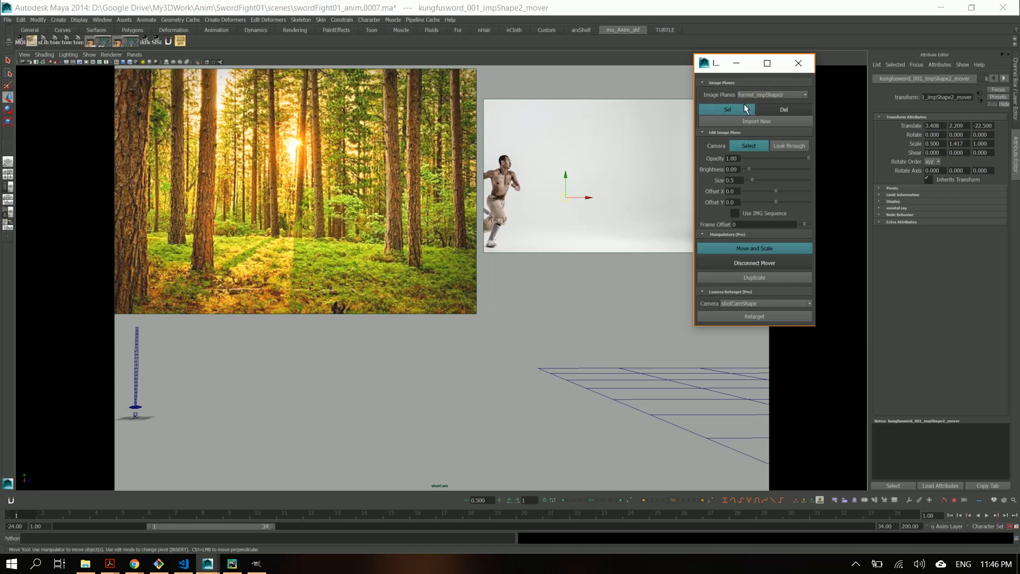
pyautogui.click(784, 109)
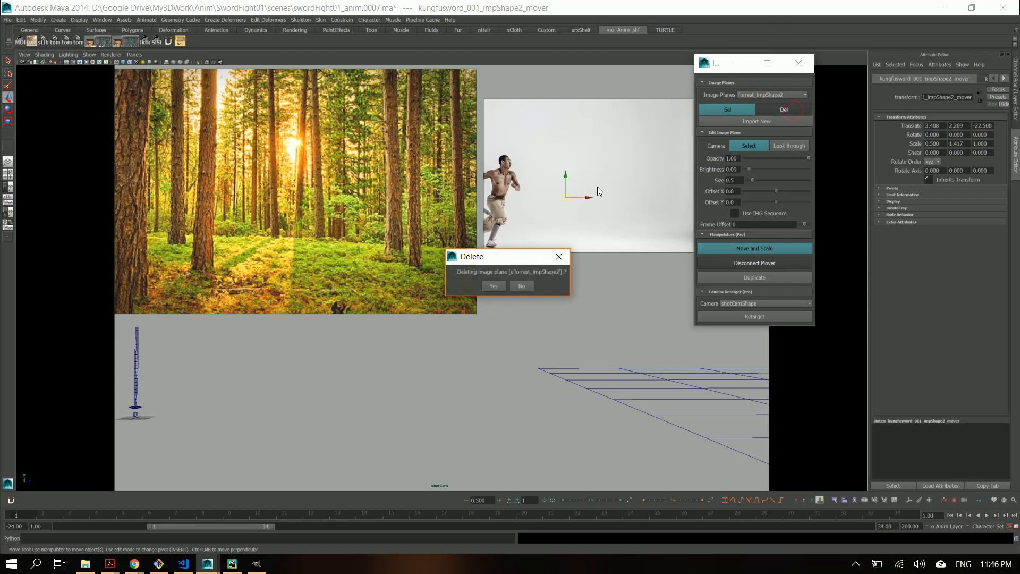
pyautogui.click(494, 286)
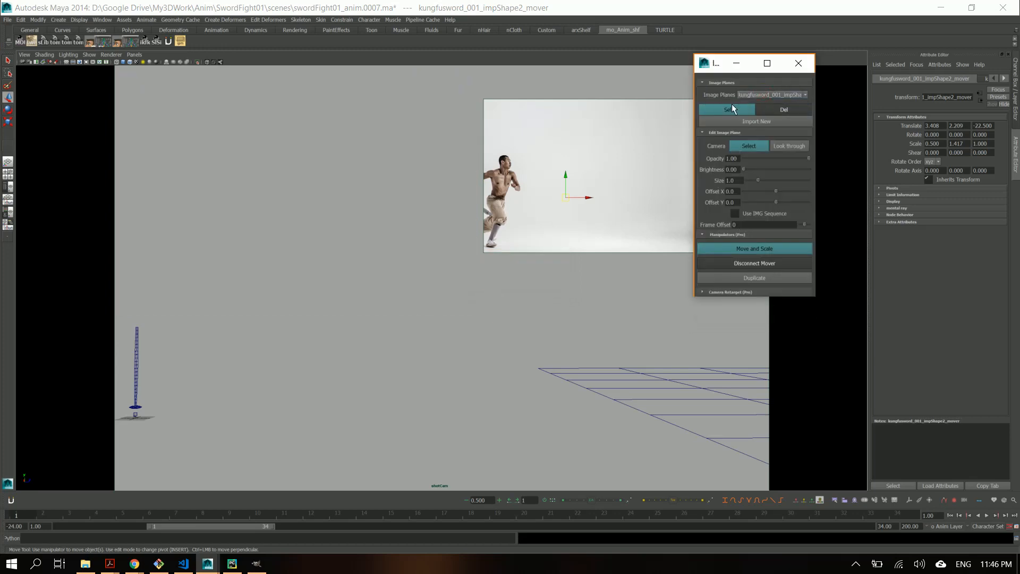
pyautogui.click(726, 109)
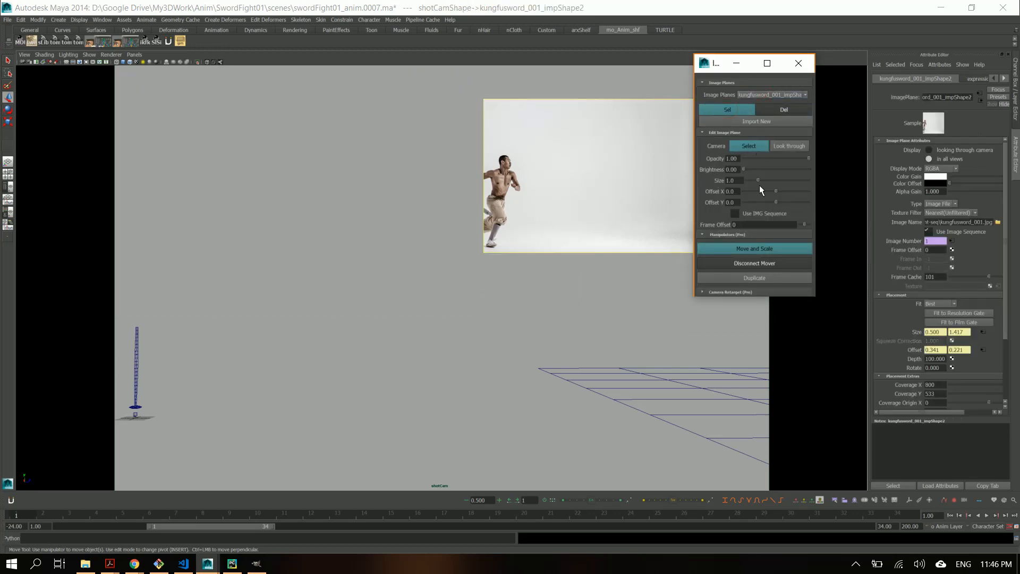
pyautogui.click(754, 248)
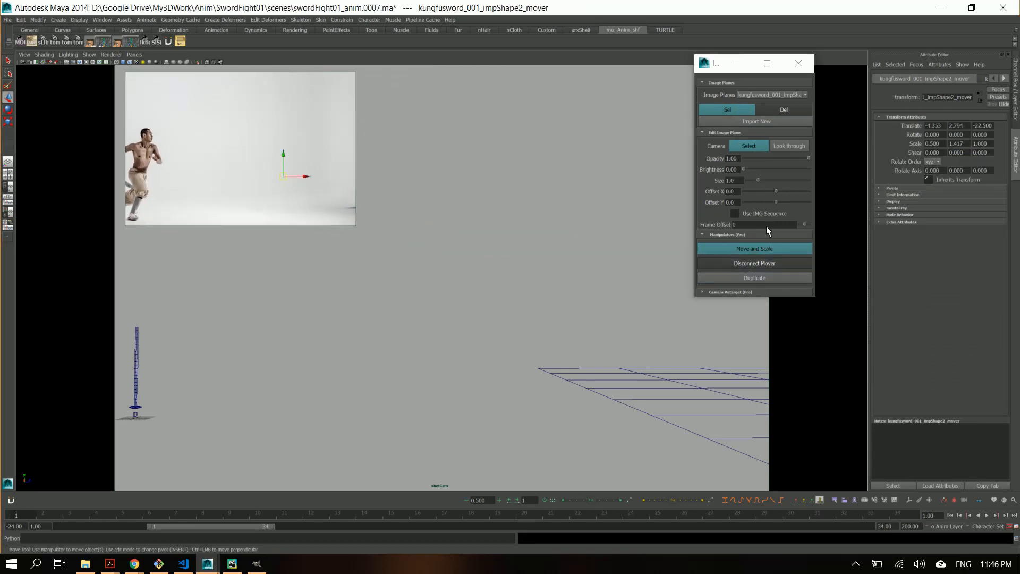
# Duplicate the kungfusword image plane, then try Camera Select, which raises a Python error
pyautogui.click(755, 277)
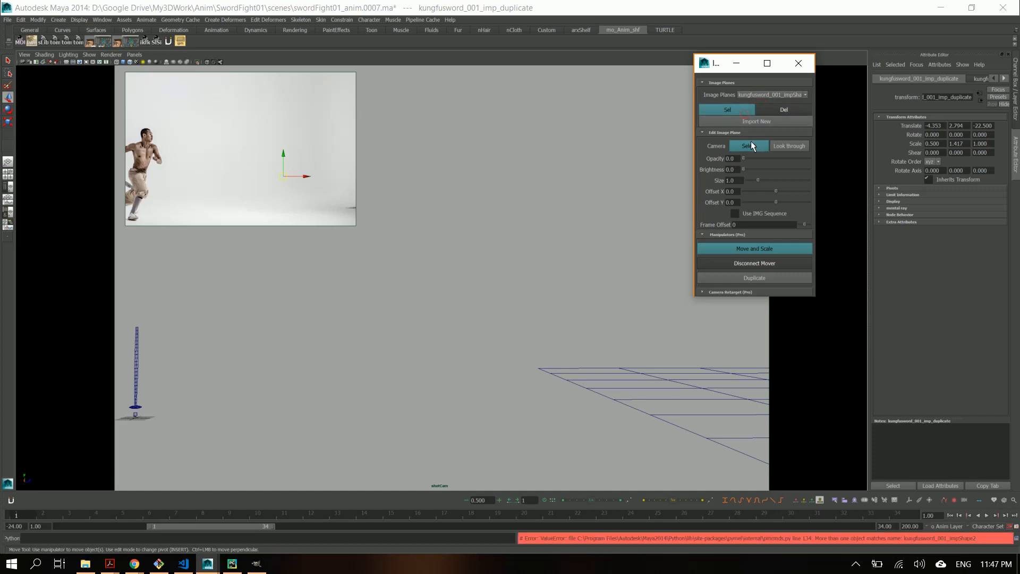
pyautogui.click(749, 146)
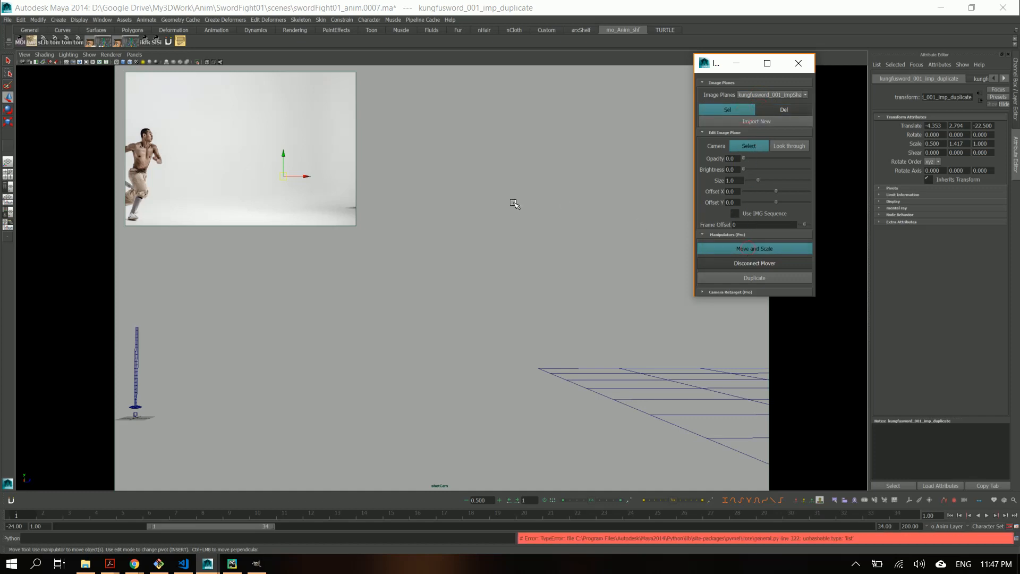